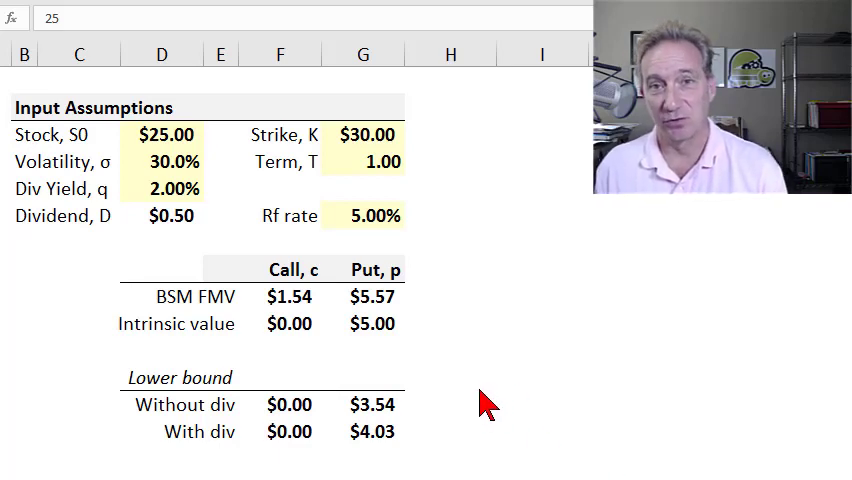
mouse_move(485, 420)
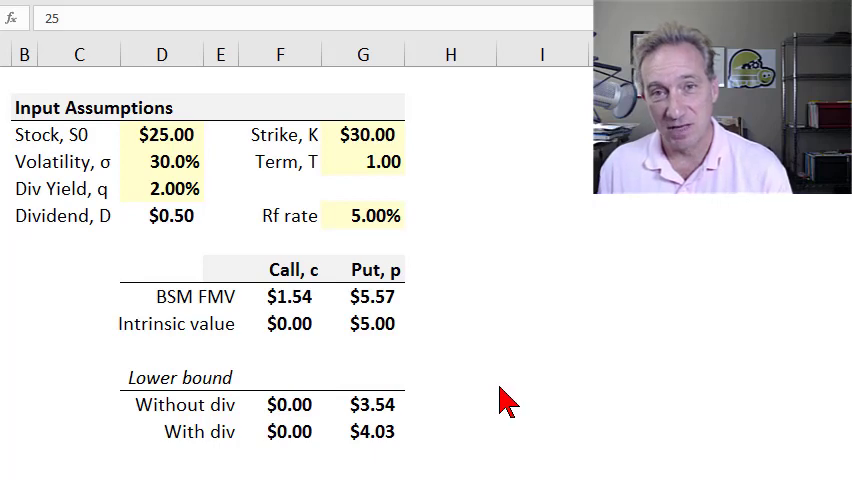
mouse_move(382, 402)
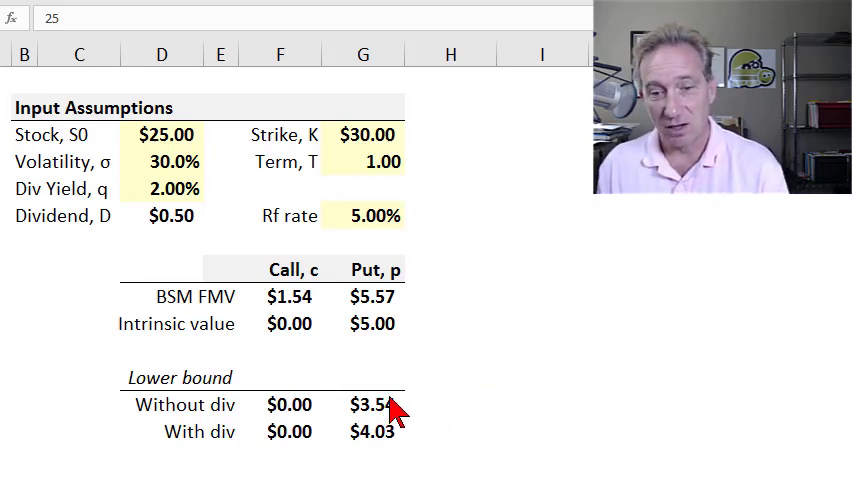
mouse_move(422, 440)
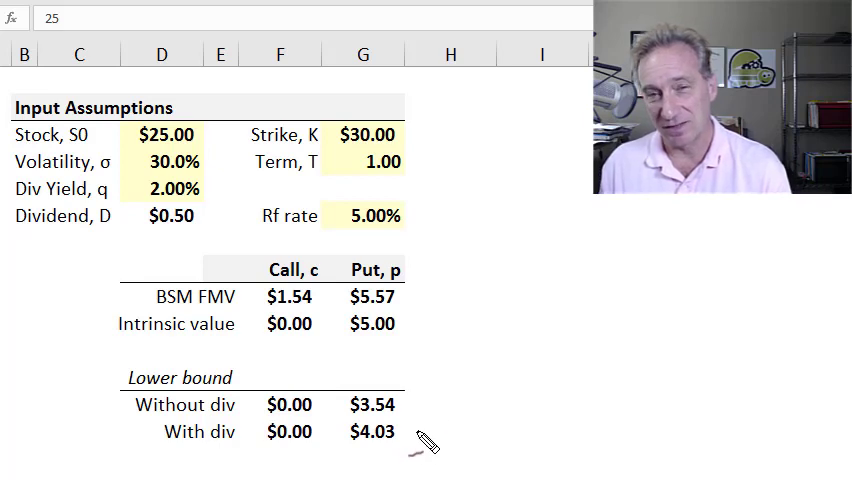
mouse_move(435, 448)
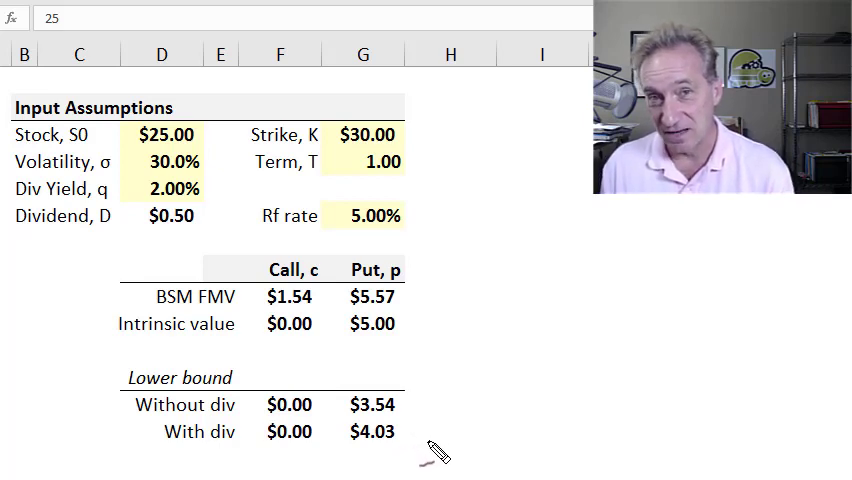
mouse_move(420, 430)
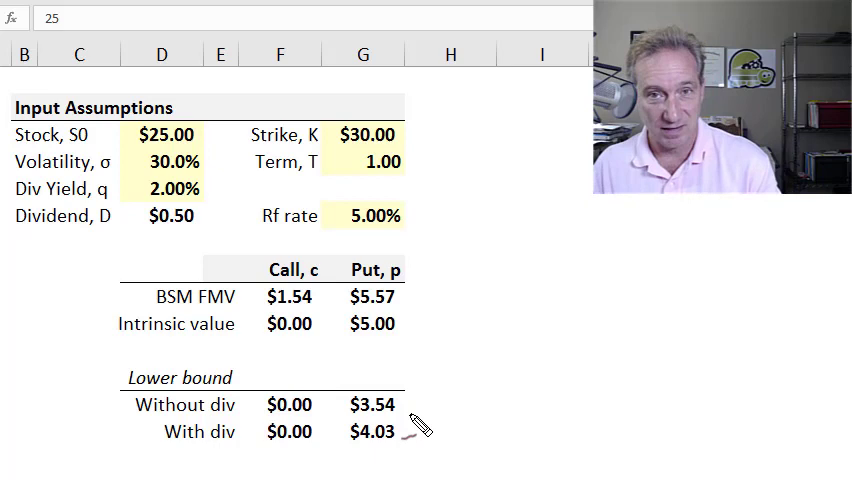
mouse_move(519, 335)
type("30")
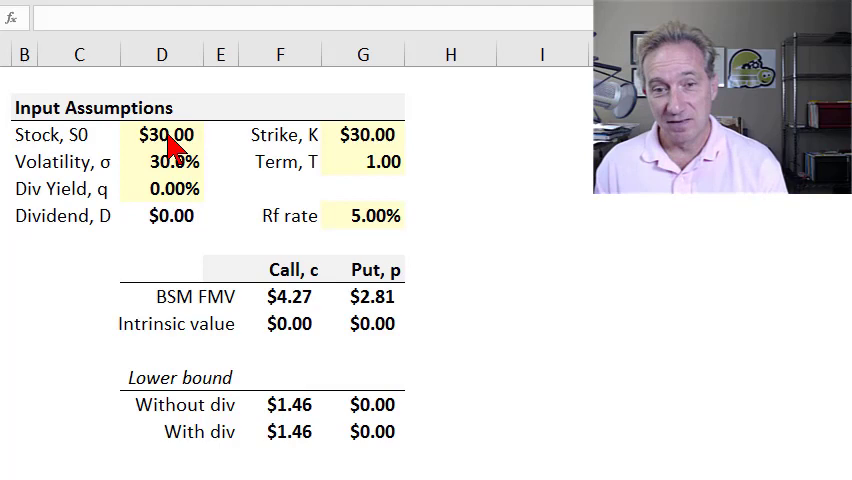
mouse_move(464, 196)
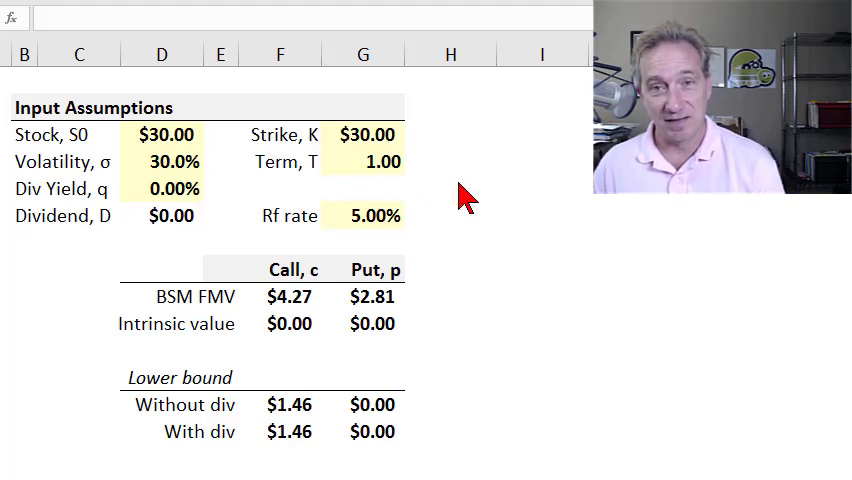
mouse_move(479, 190)
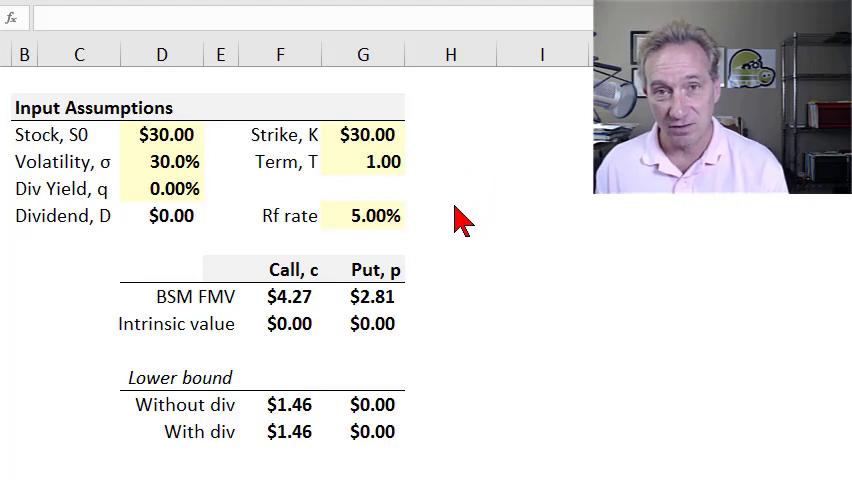
mouse_move(430, 180)
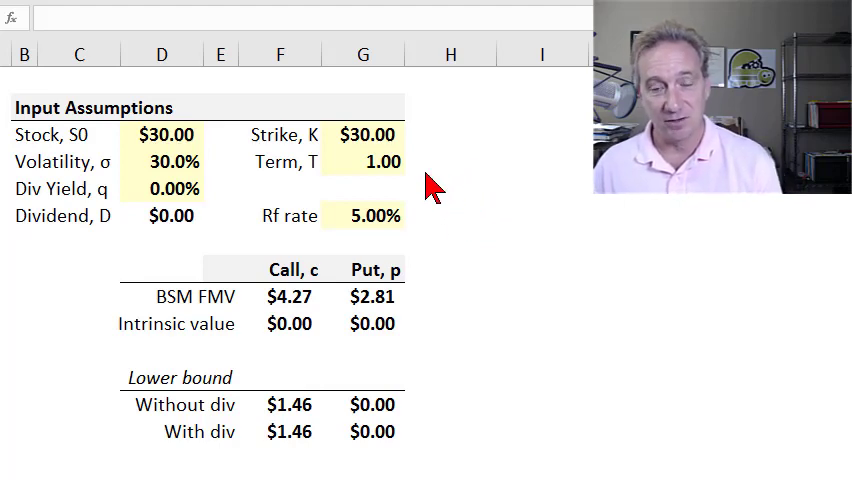
mouse_move(175, 145)
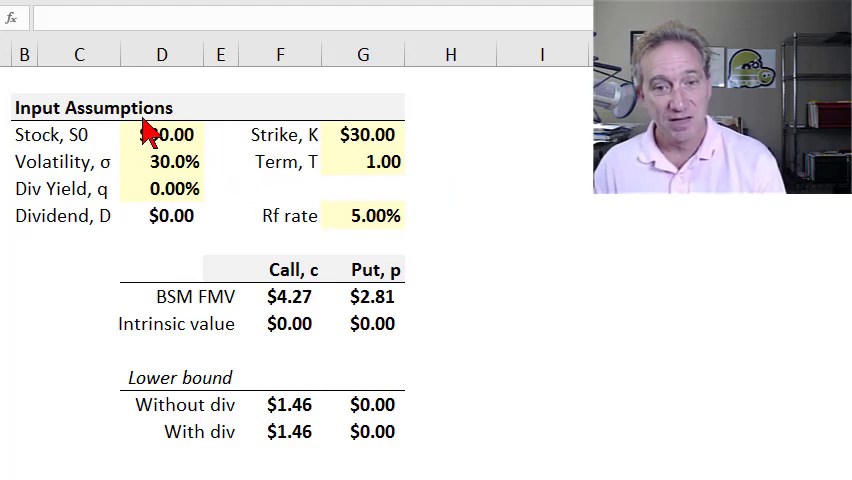
mouse_move(252, 172)
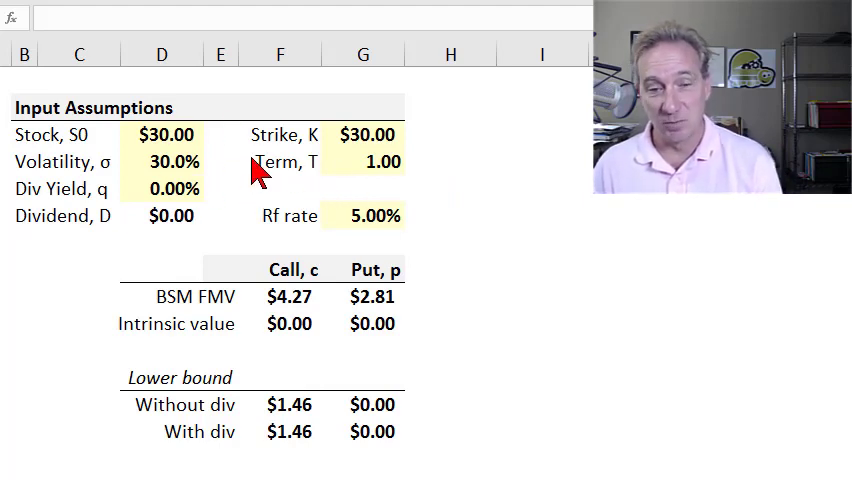
mouse_move(210, 185)
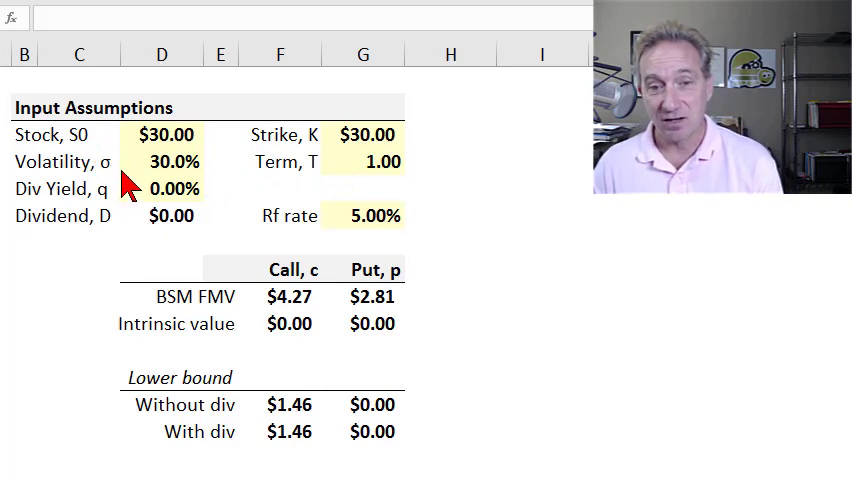
mouse_move(65, 212)
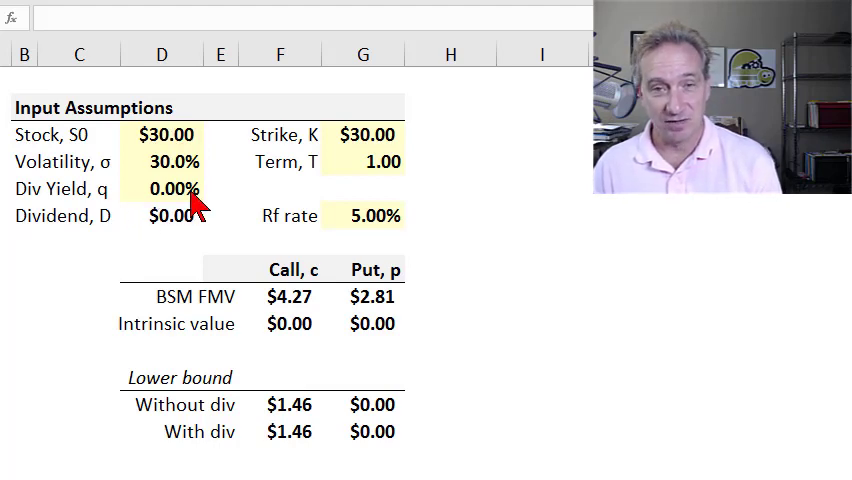
mouse_move(208, 193)
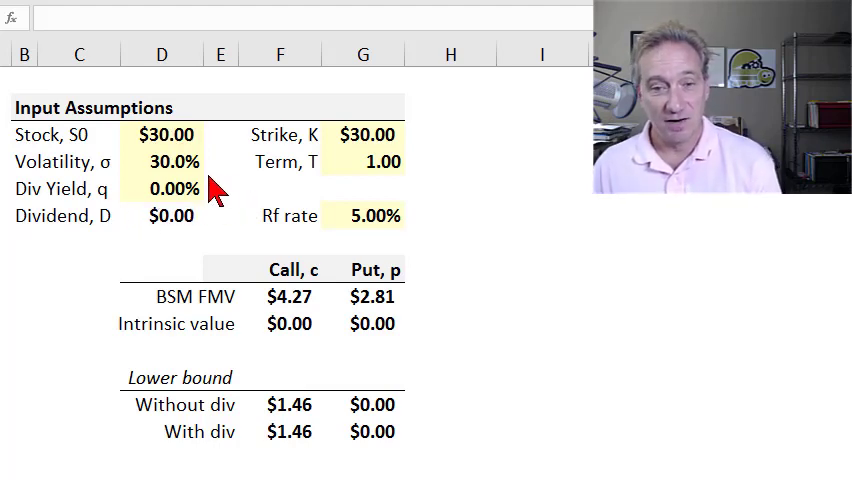
mouse_move(200, 135)
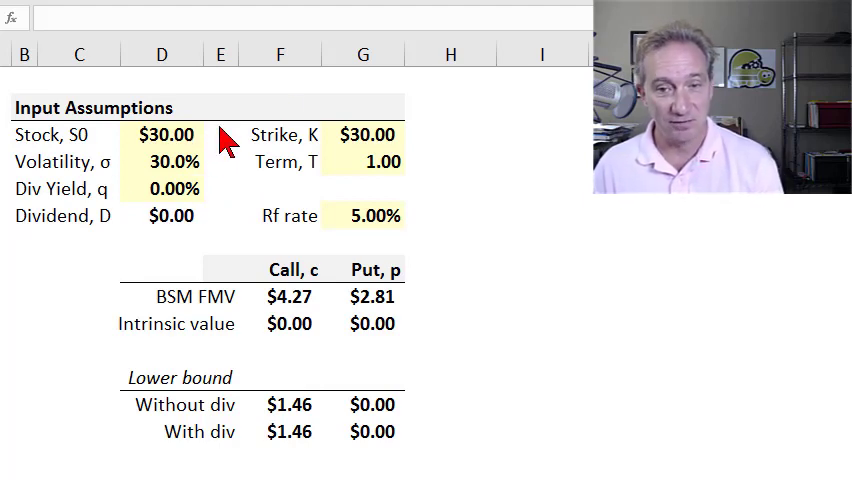
mouse_move(335, 150)
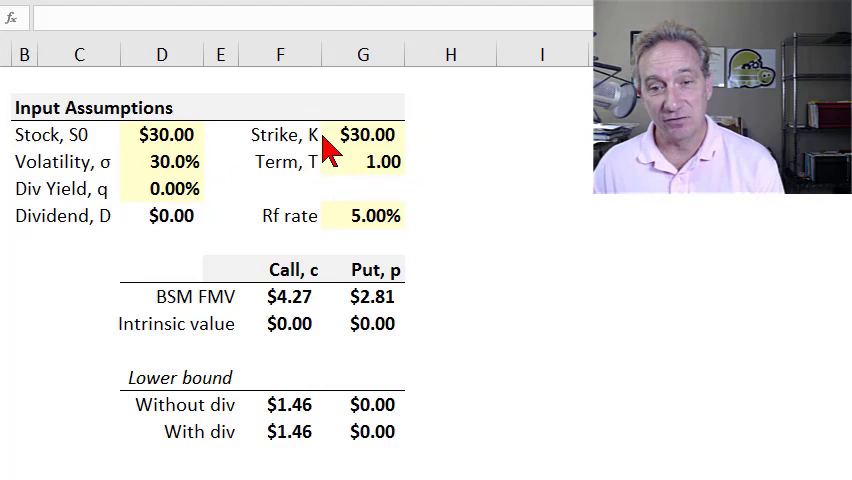
mouse_move(320, 168)
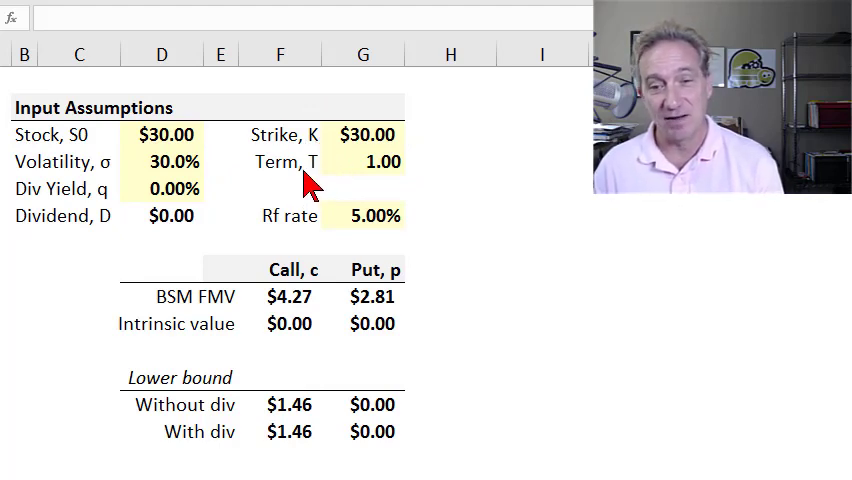
mouse_move(326, 192)
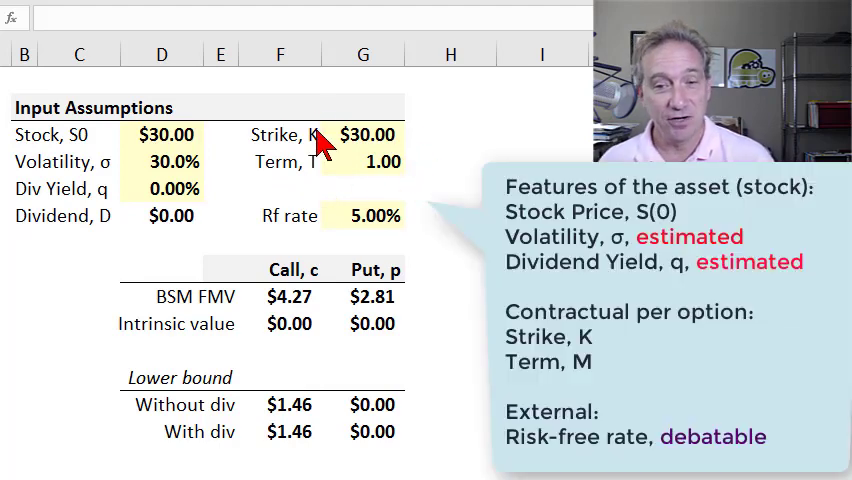
mouse_move(420, 165)
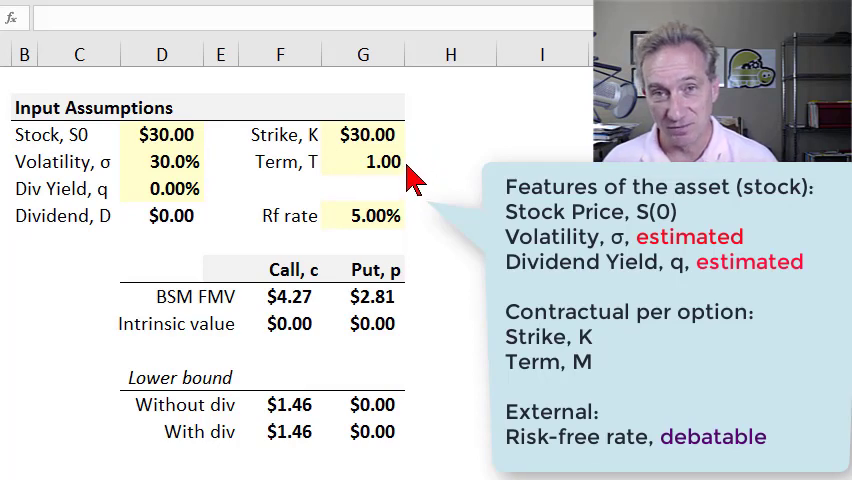
mouse_move(277, 147)
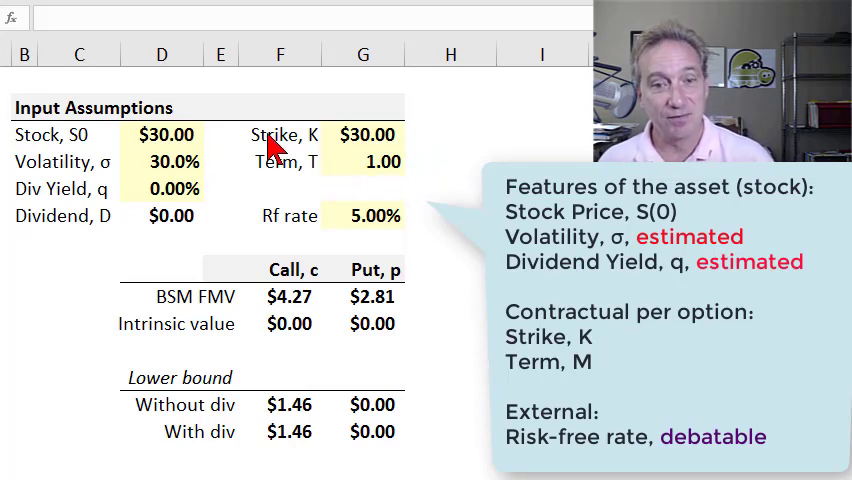
mouse_move(350, 195)
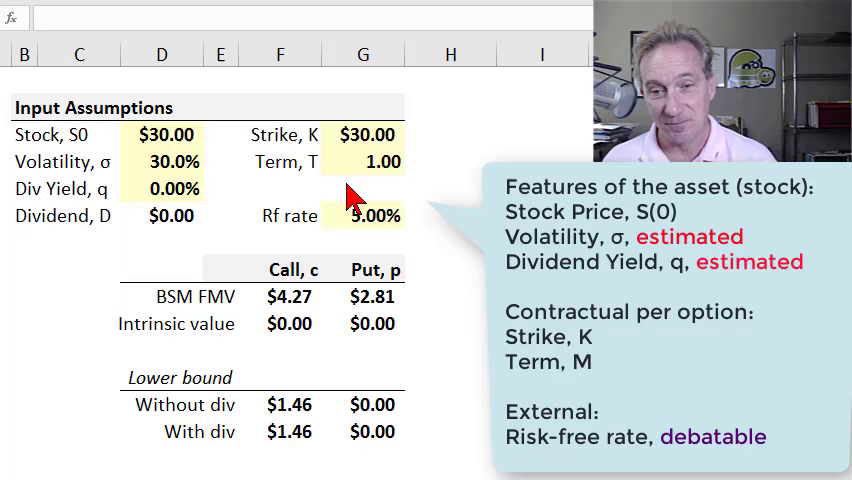
mouse_move(400, 240)
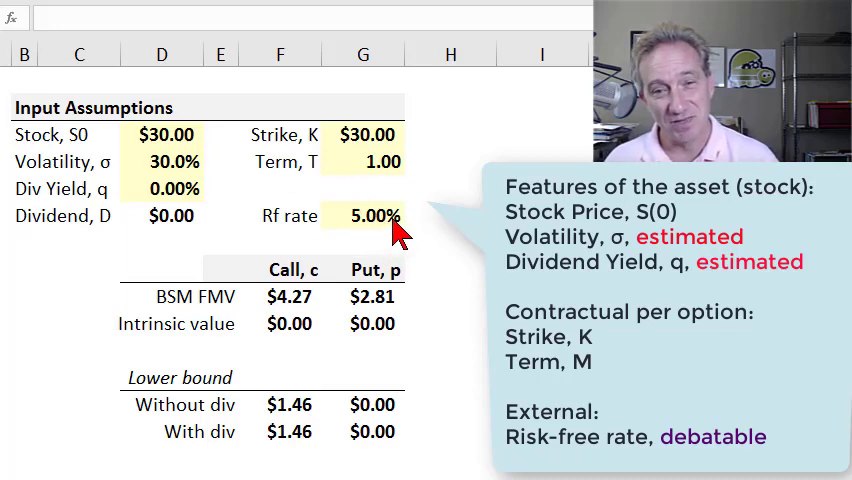
mouse_move(175, 215)
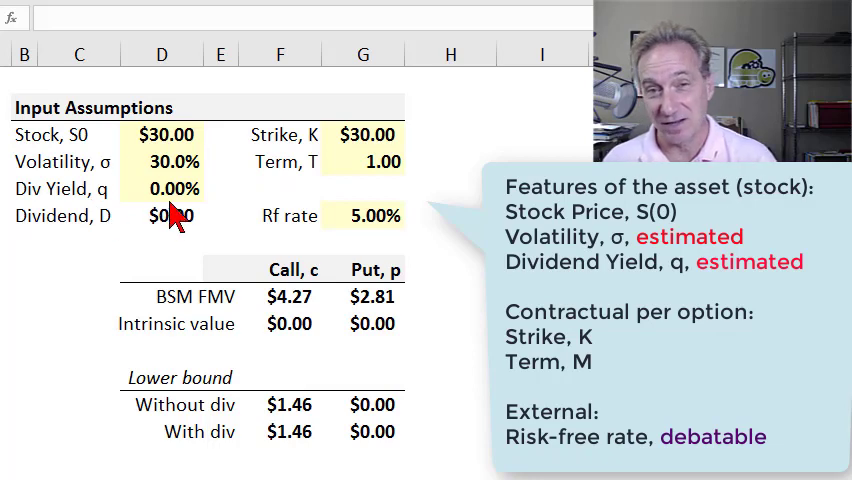
mouse_move(258, 185)
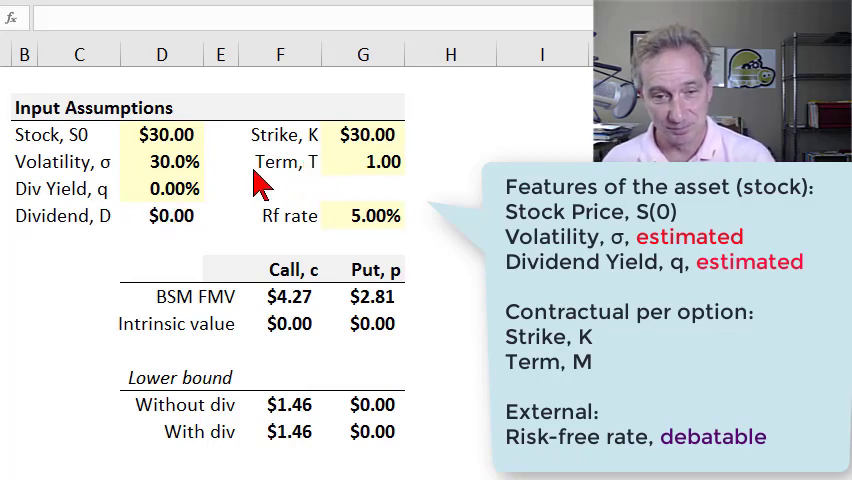
mouse_move(195, 150)
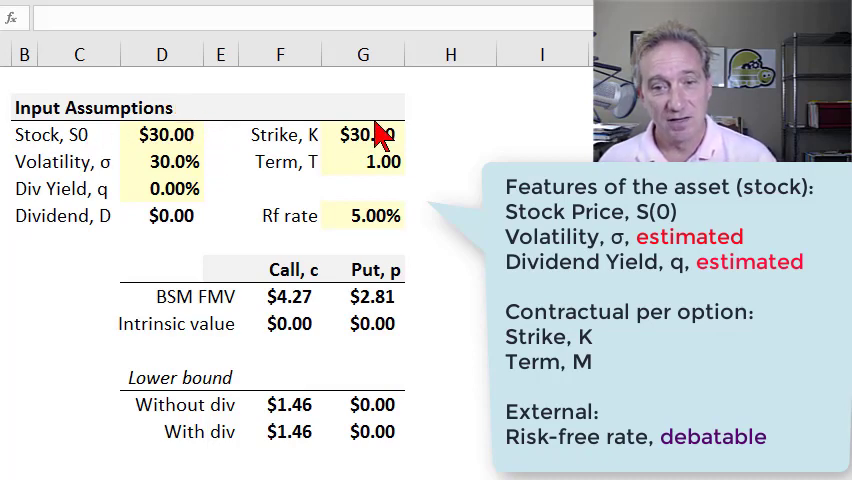
mouse_move(410, 165)
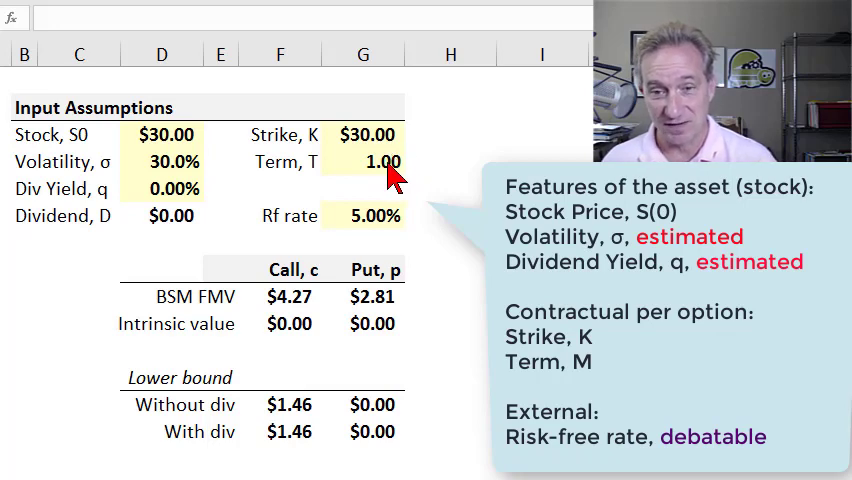
mouse_move(378, 185)
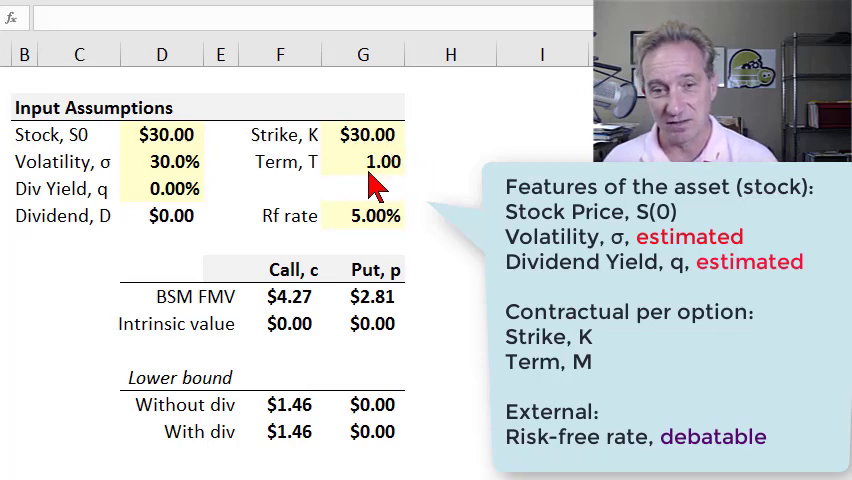
mouse_move(210, 168)
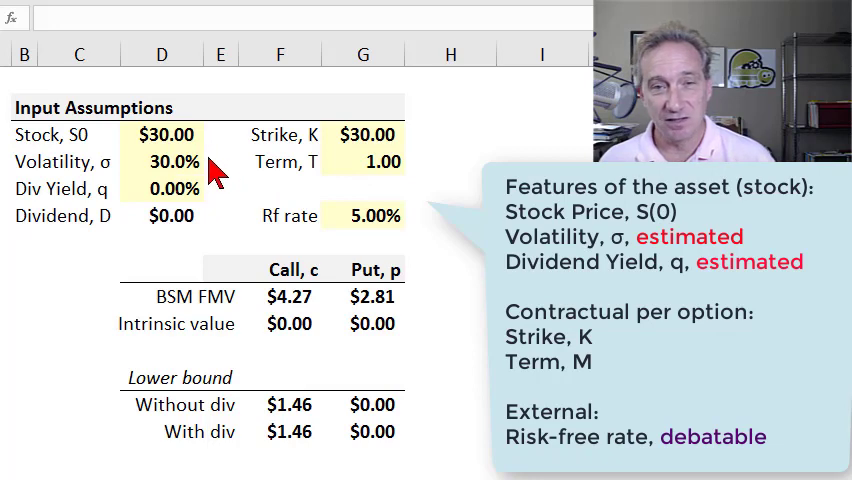
mouse_move(232, 175)
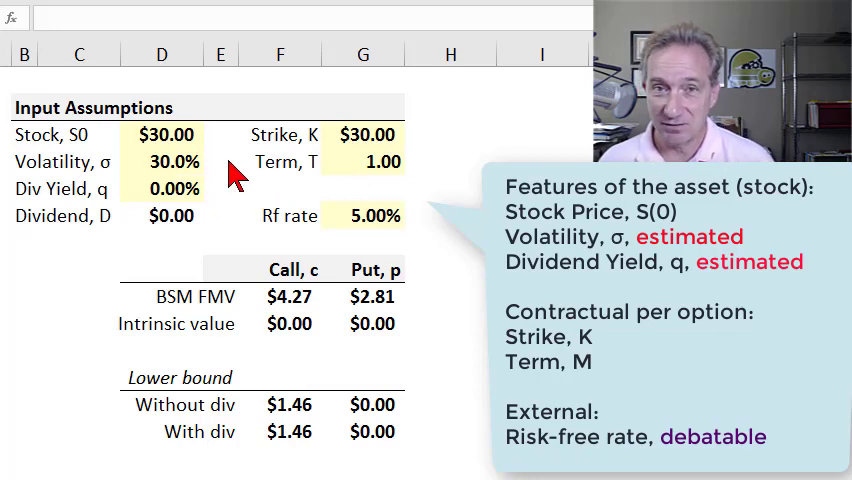
mouse_move(222, 165)
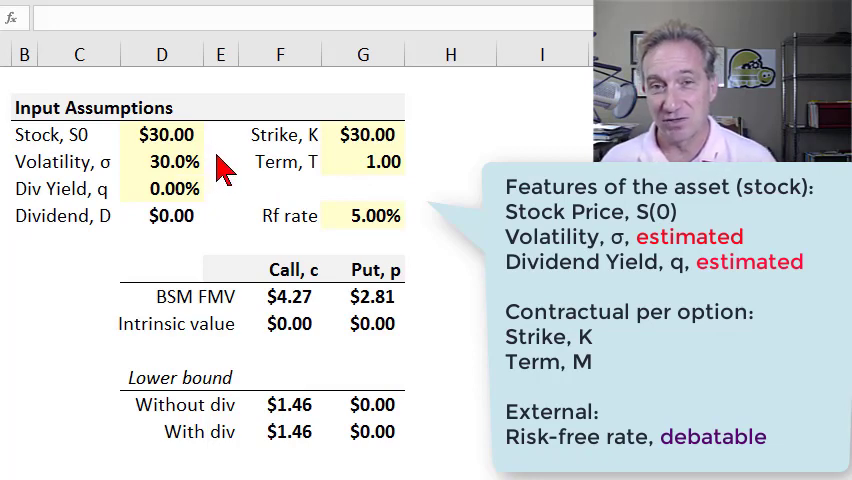
mouse_move(210, 175)
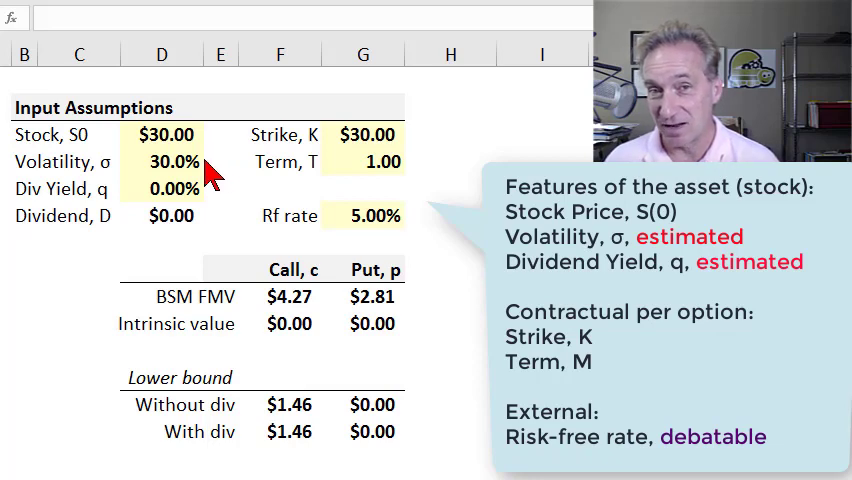
mouse_move(215, 175)
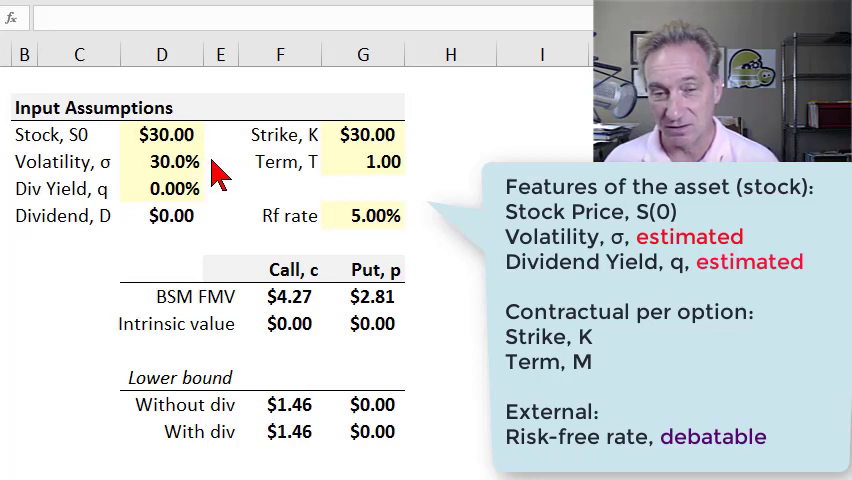
mouse_move(227, 195)
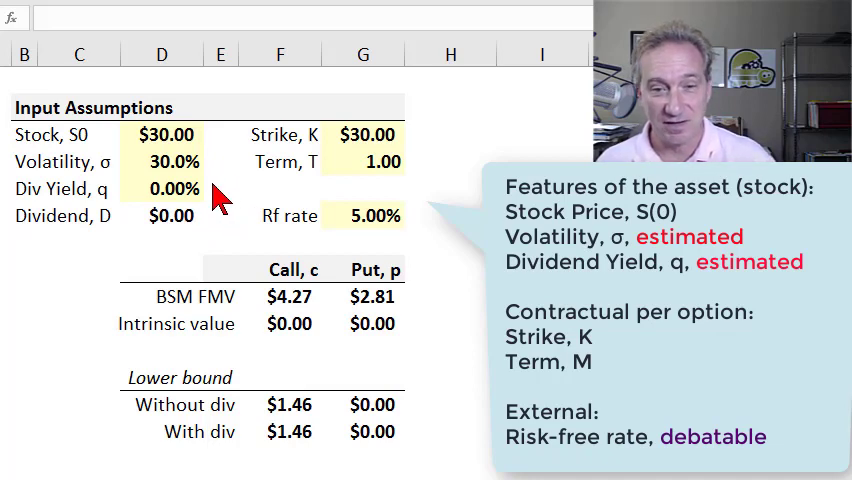
mouse_move(205, 208)
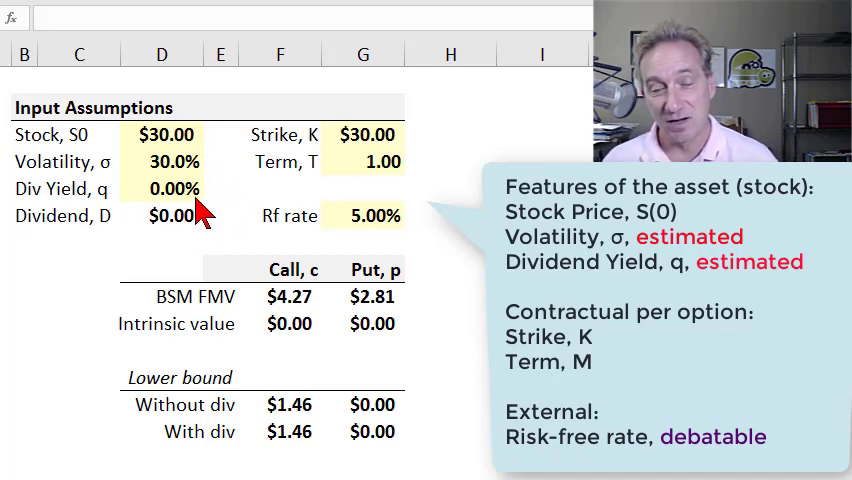
mouse_move(222, 207)
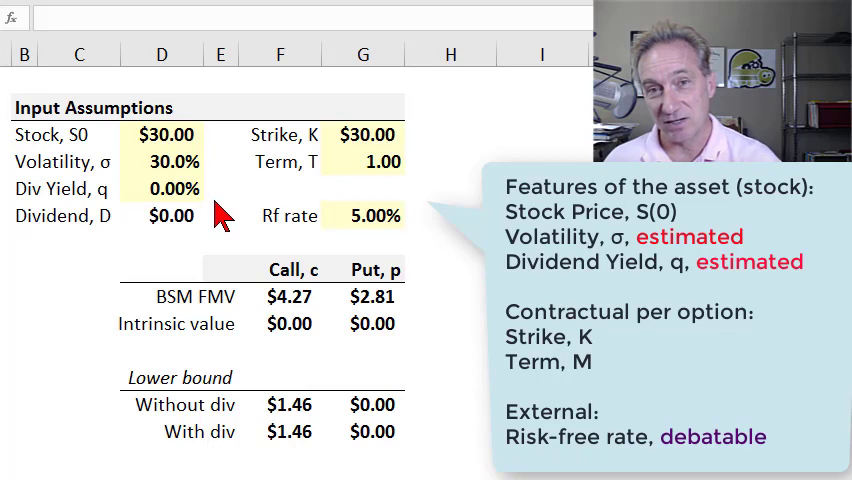
mouse_move(140, 205)
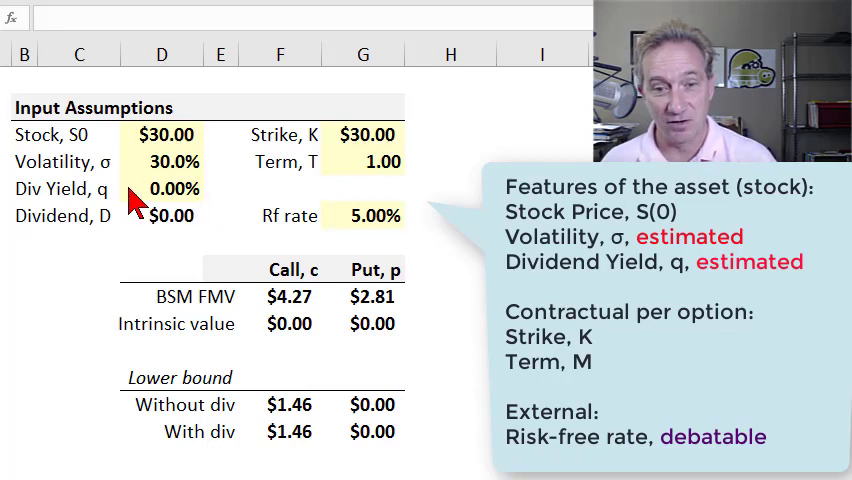
mouse_move(221, 200)
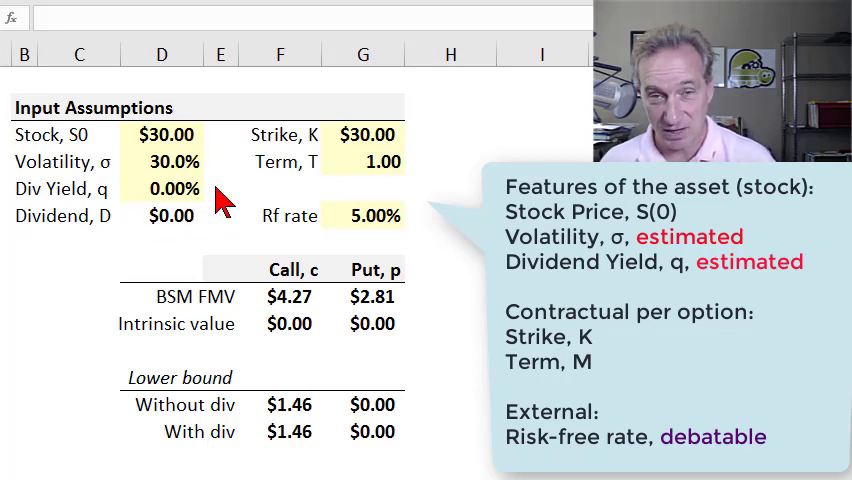
mouse_move(198, 195)
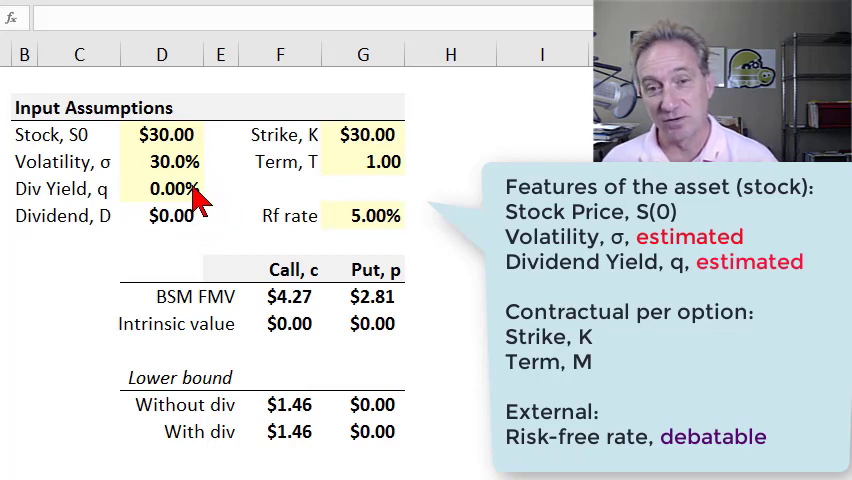
mouse_move(255, 205)
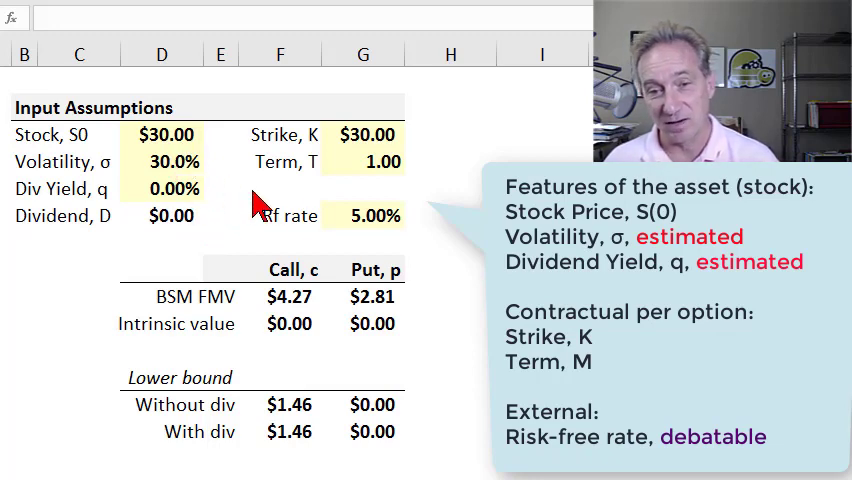
mouse_move(445, 230)
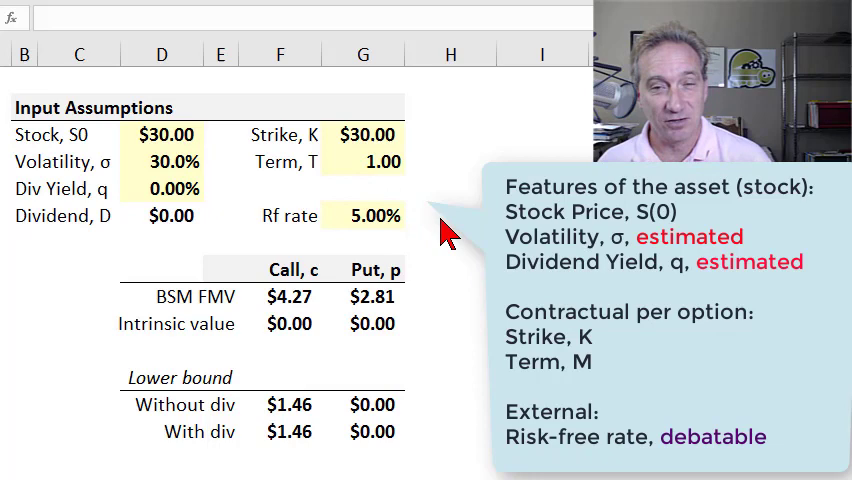
mouse_move(418, 222)
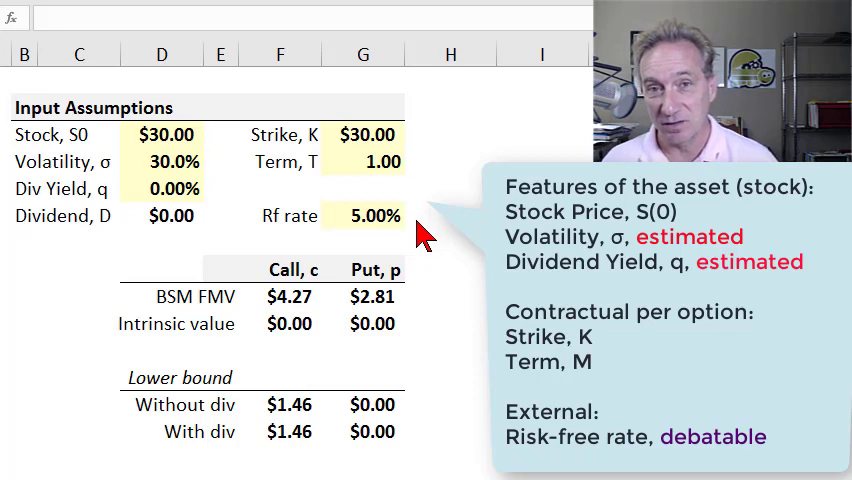
mouse_move(387, 208)
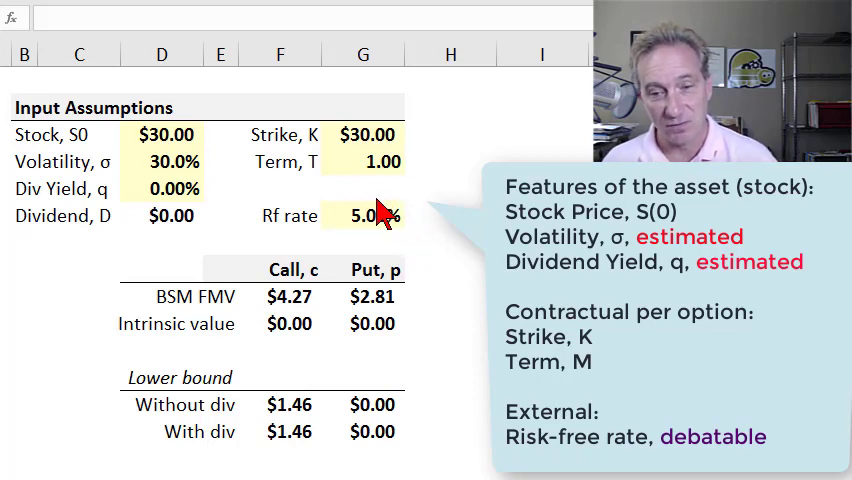
mouse_move(432, 243)
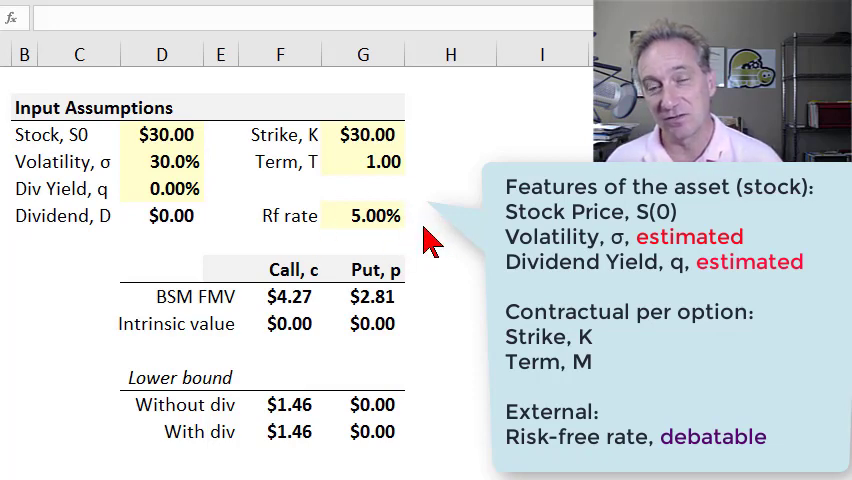
mouse_move(378, 188)
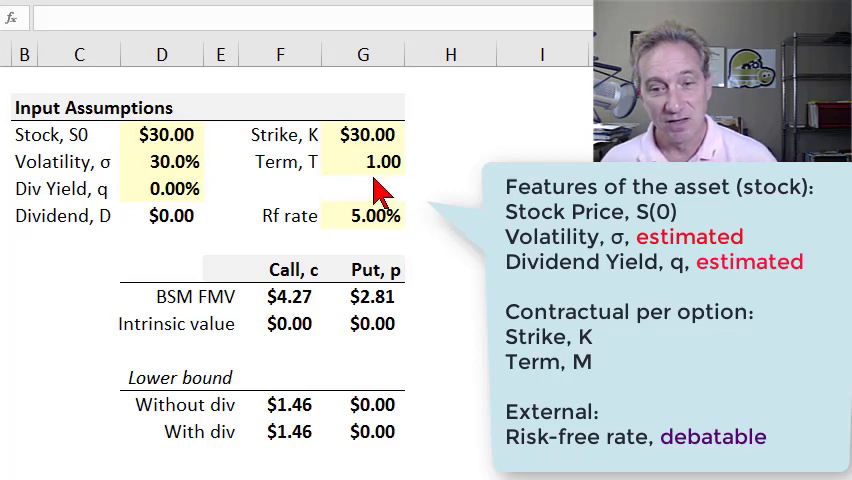
mouse_move(432, 236)
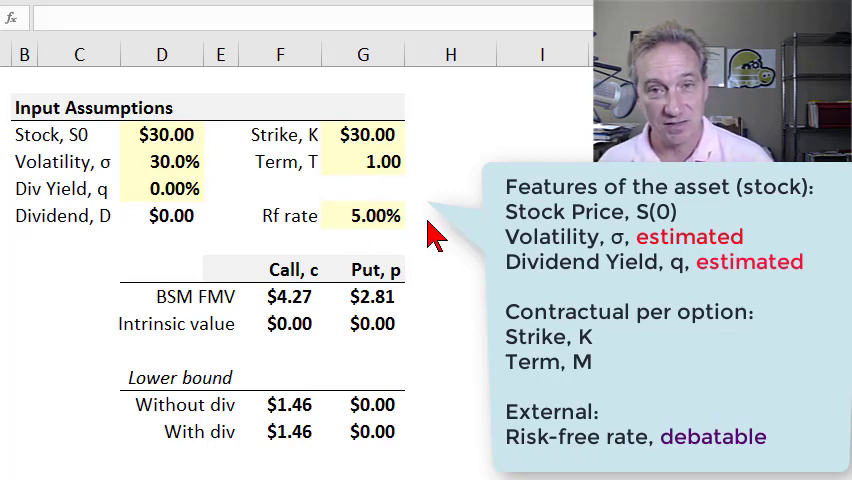
mouse_move(405, 170)
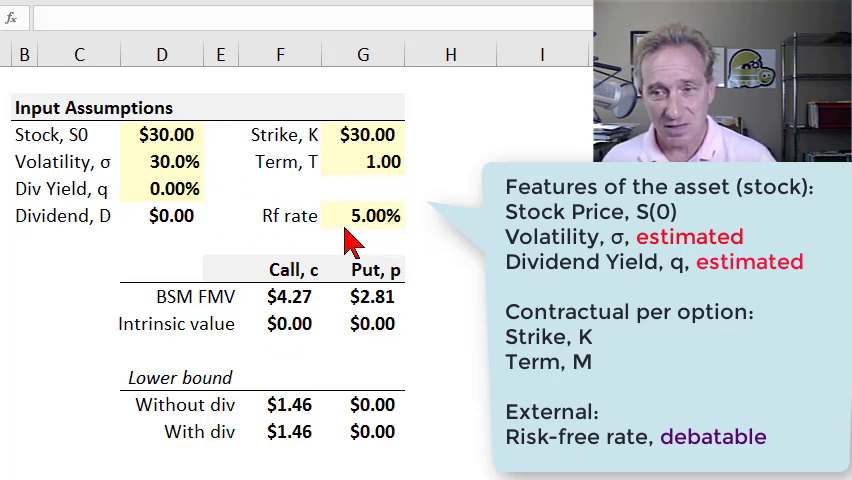
mouse_move(377, 290)
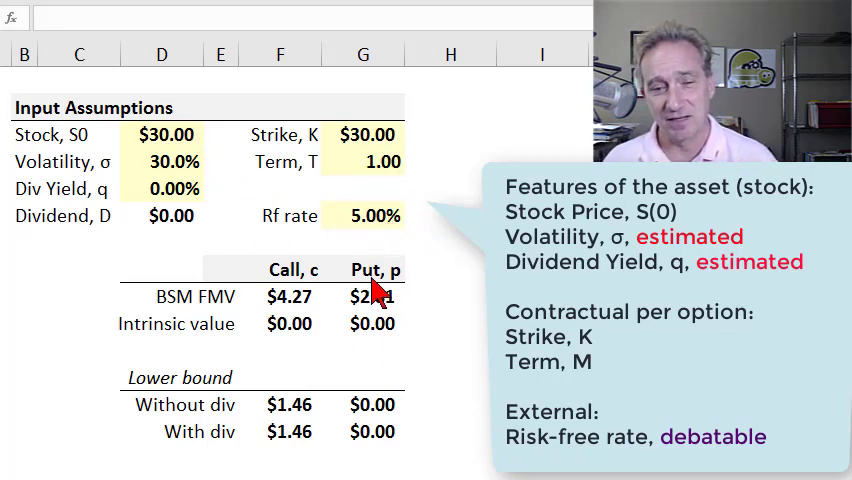
mouse_move(315, 340)
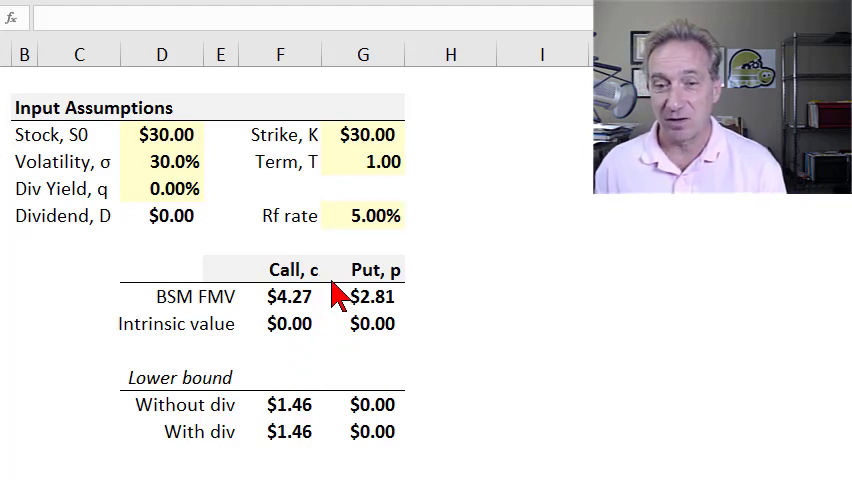
mouse_move(310, 305)
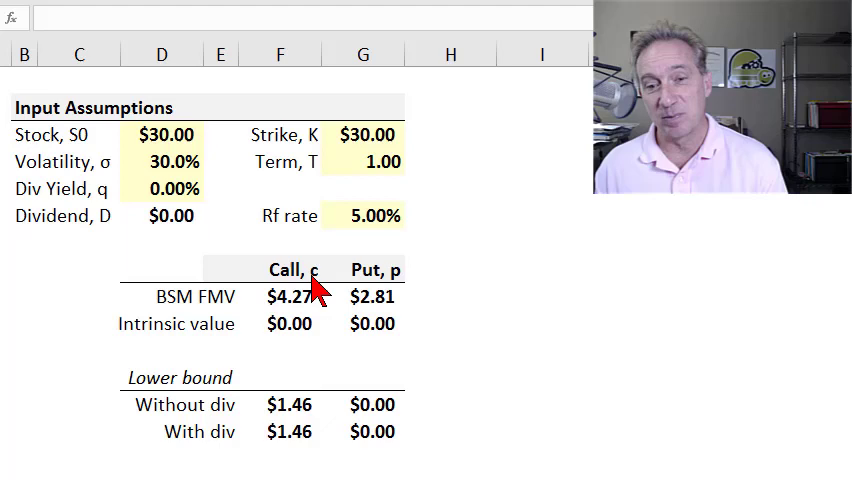
mouse_move(318, 308)
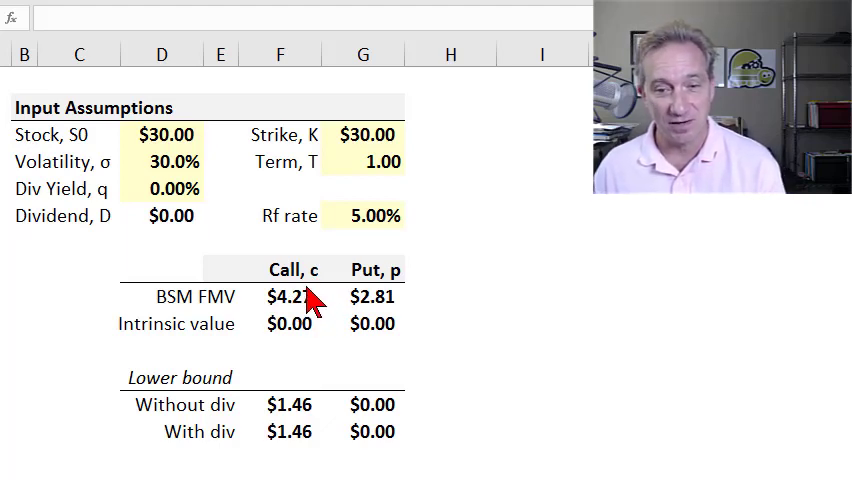
mouse_move(402, 298)
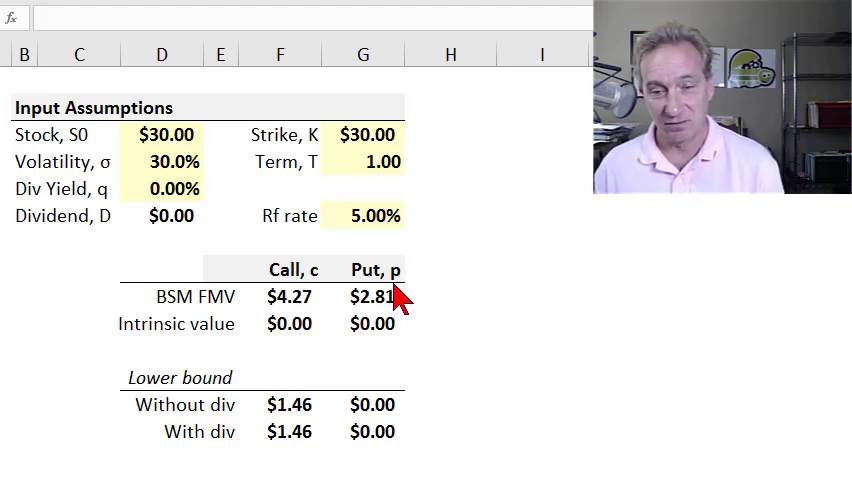
mouse_move(372, 315)
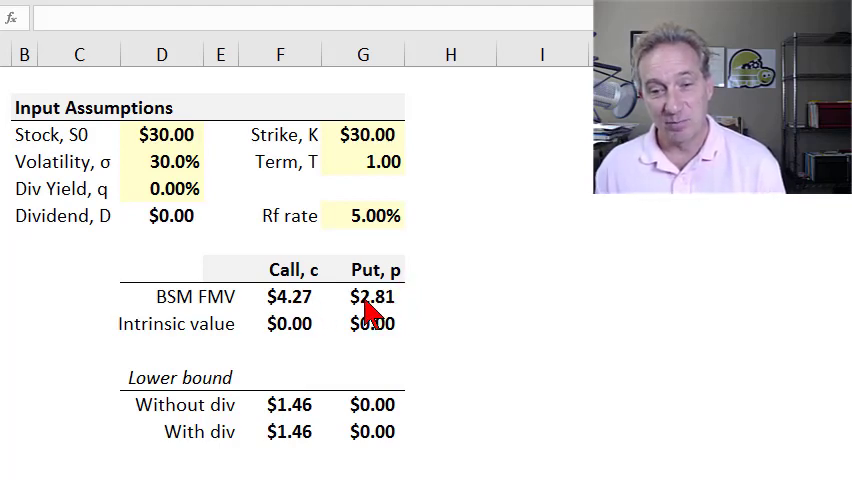
mouse_move(395, 318)
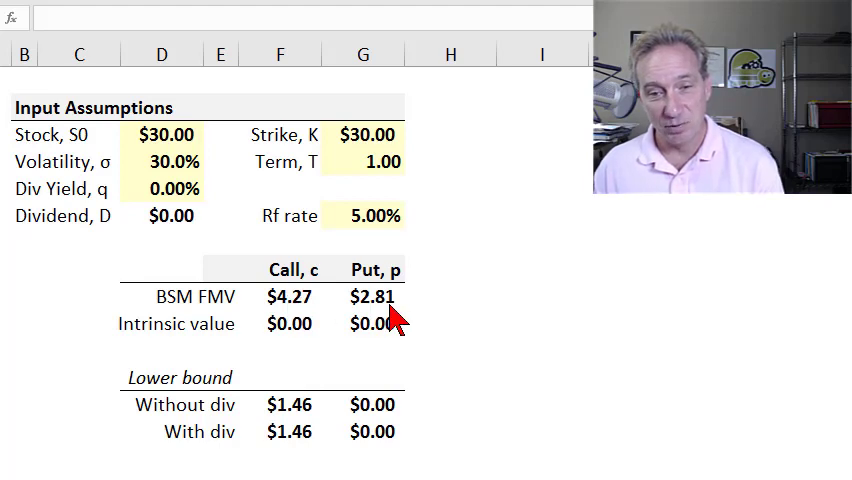
mouse_move(192, 290)
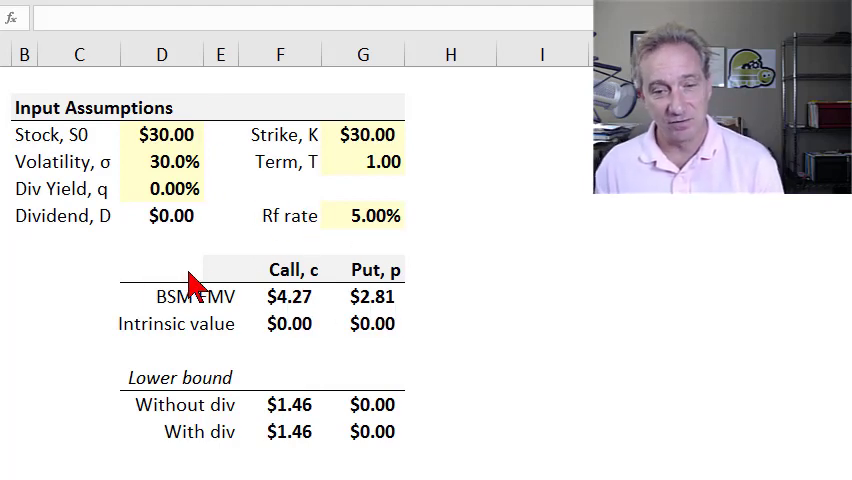
mouse_move(330, 300)
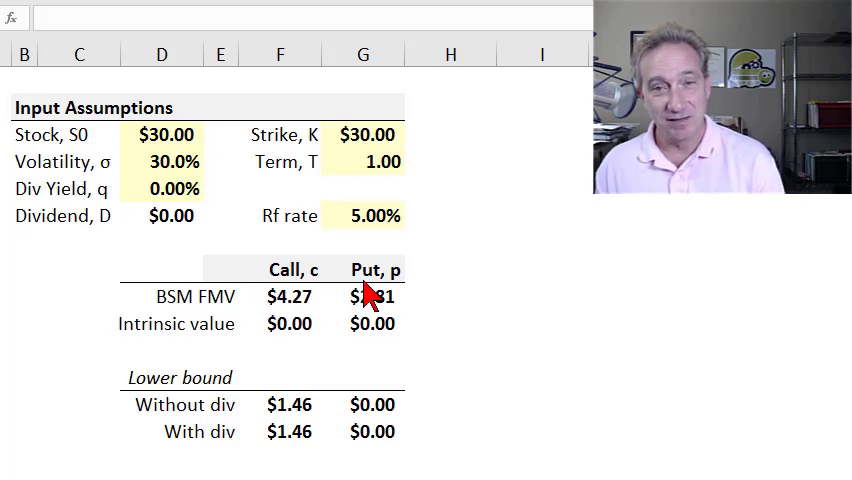
mouse_move(375, 318)
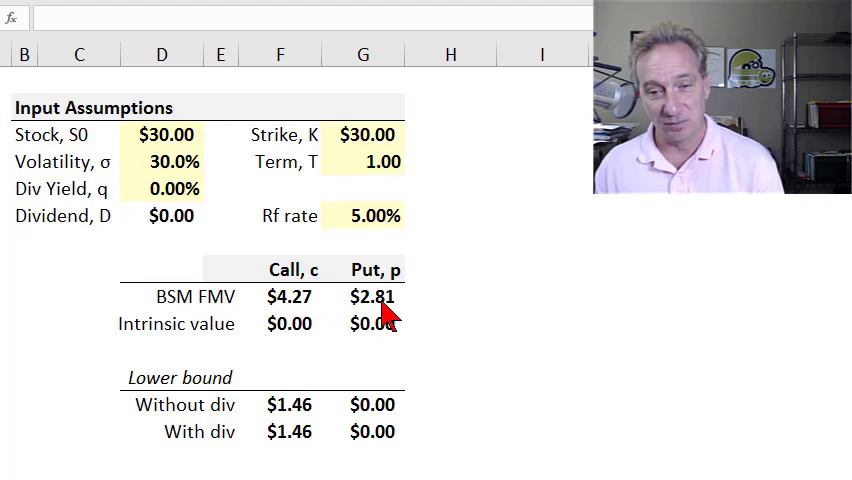
mouse_move(300, 340)
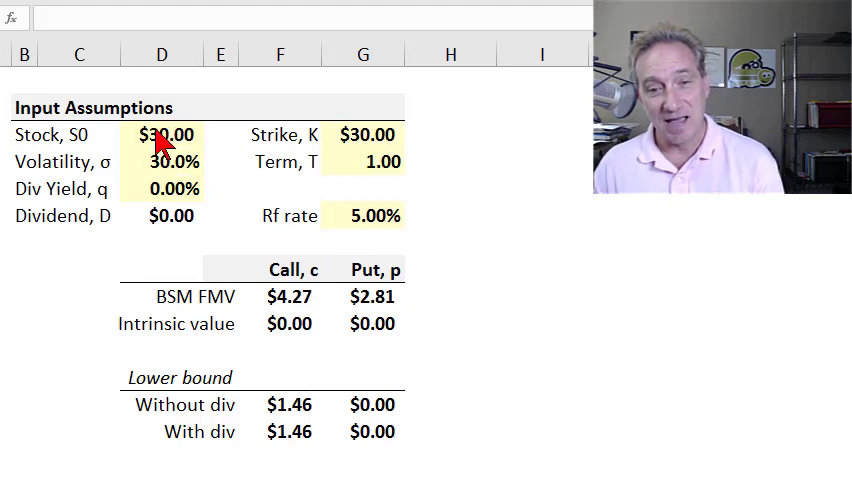
mouse_move(393, 305)
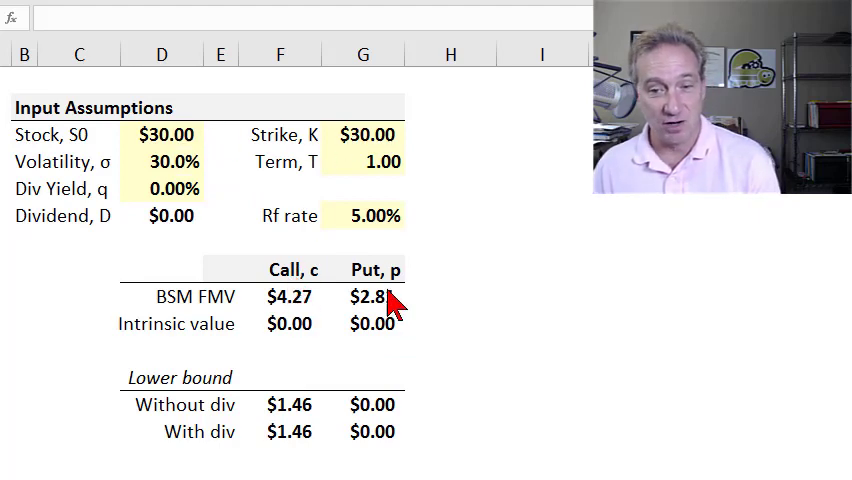
mouse_move(412, 351)
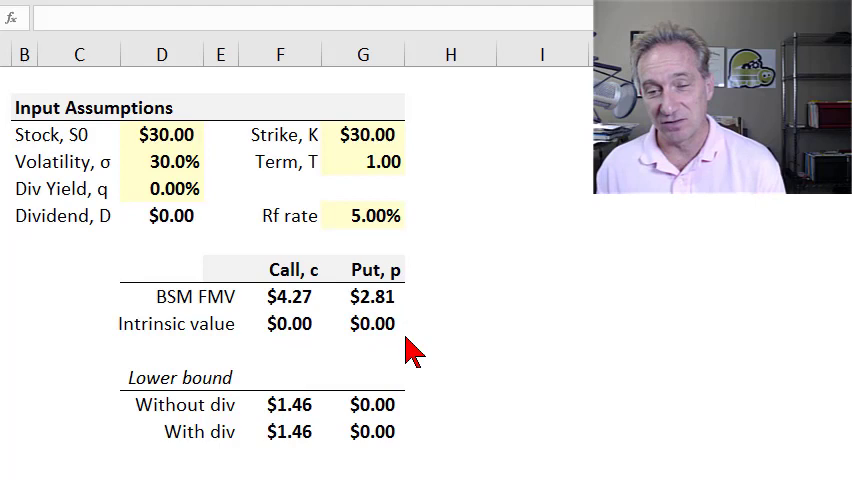
mouse_move(311, 330)
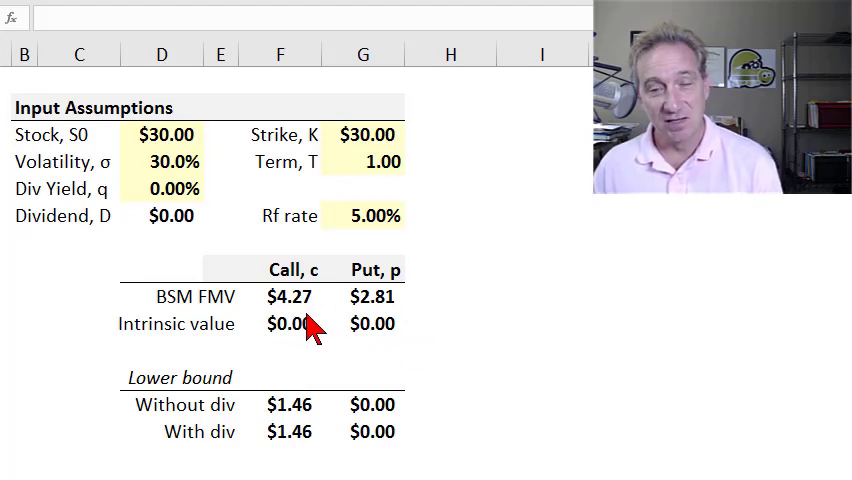
mouse_move(438, 322)
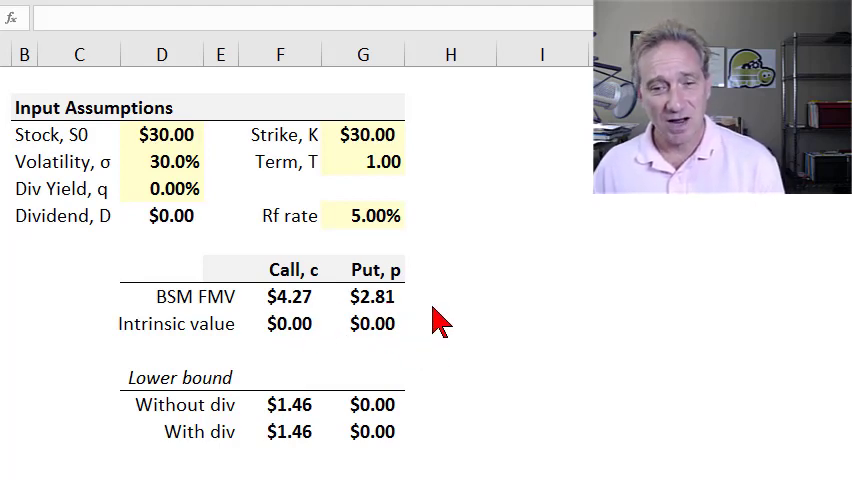
mouse_move(434, 318)
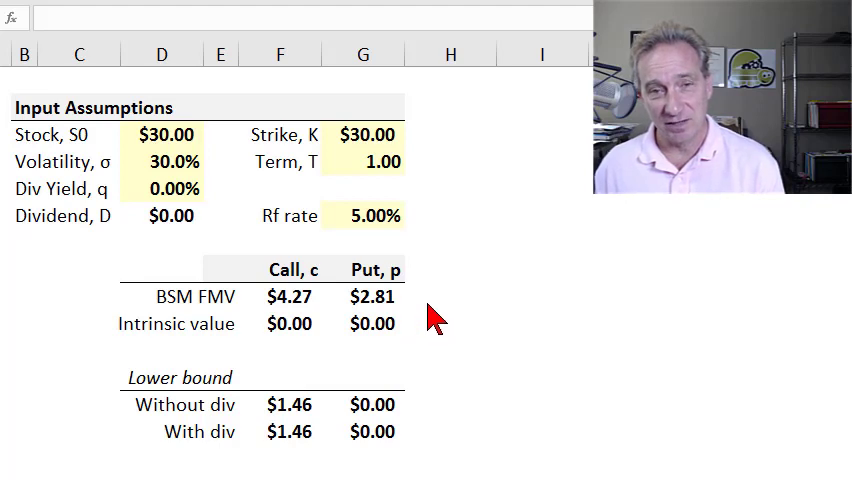
mouse_move(444, 373)
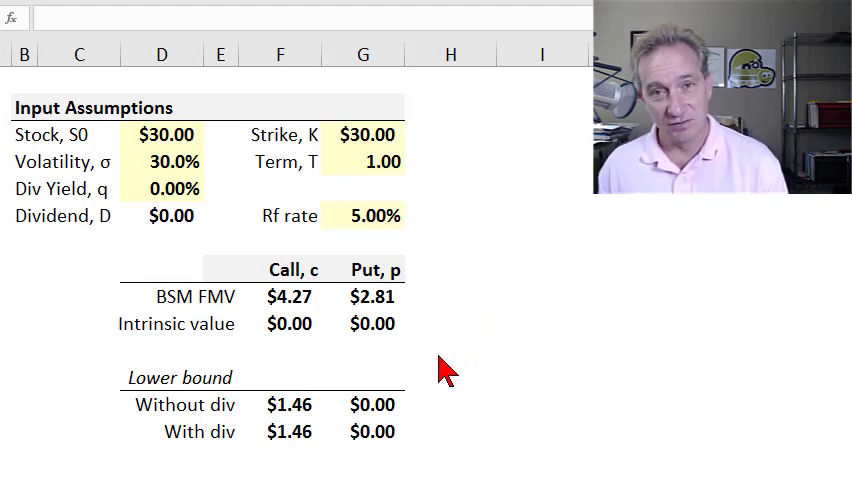
mouse_move(295, 415)
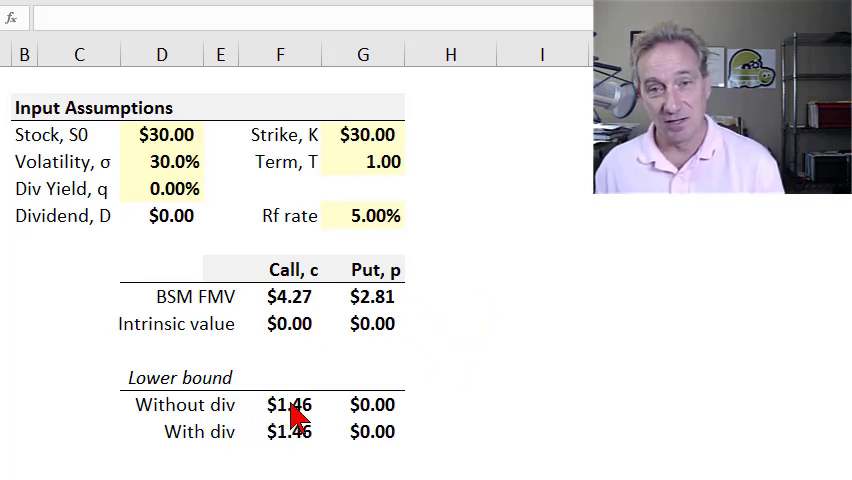
mouse_move(440, 310)
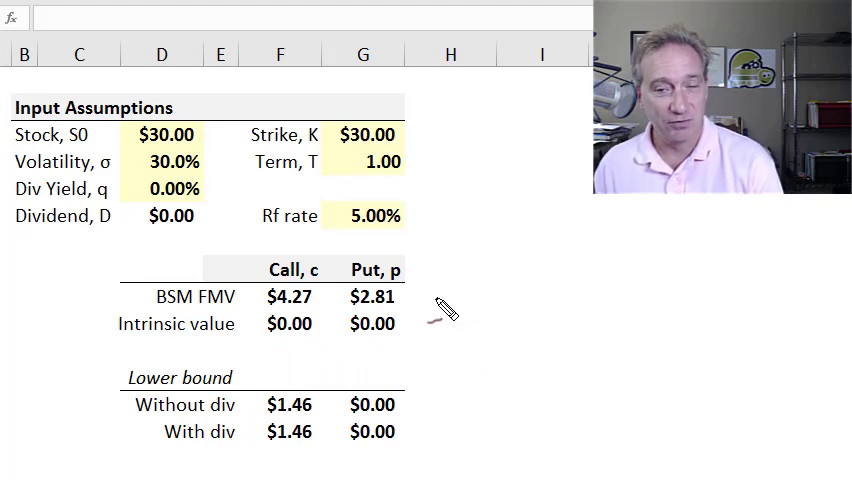
mouse_move(453, 362)
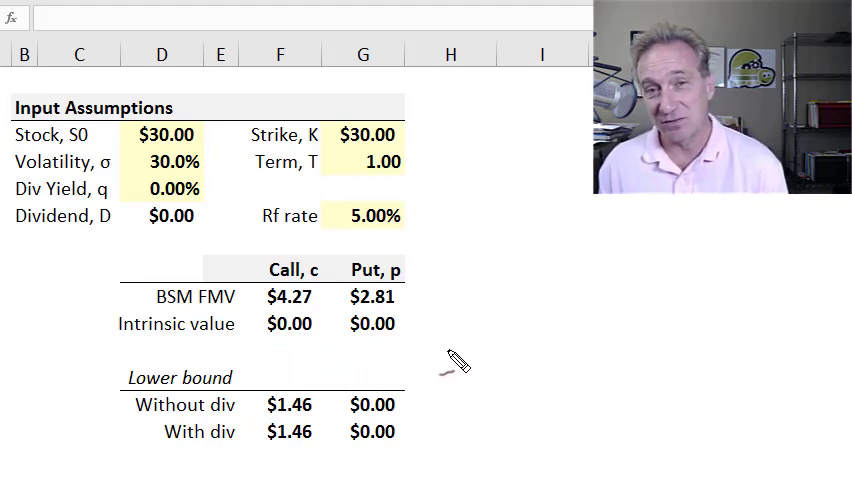
mouse_move(438, 332)
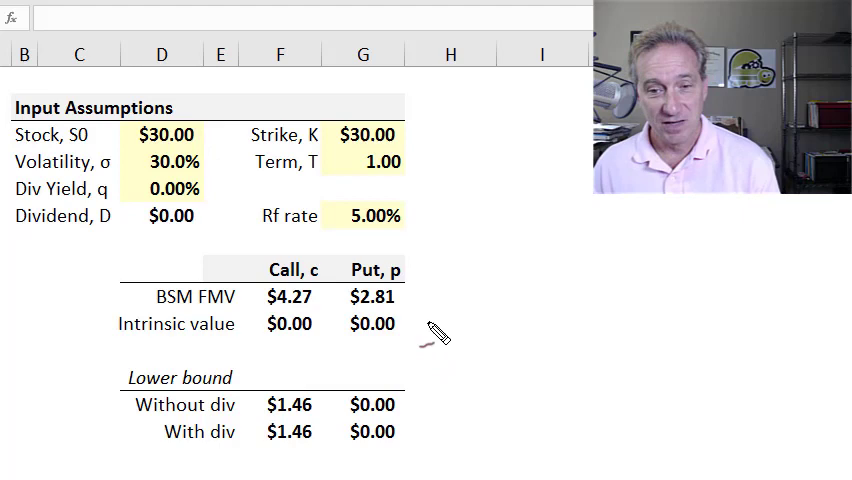
mouse_move(468, 314)
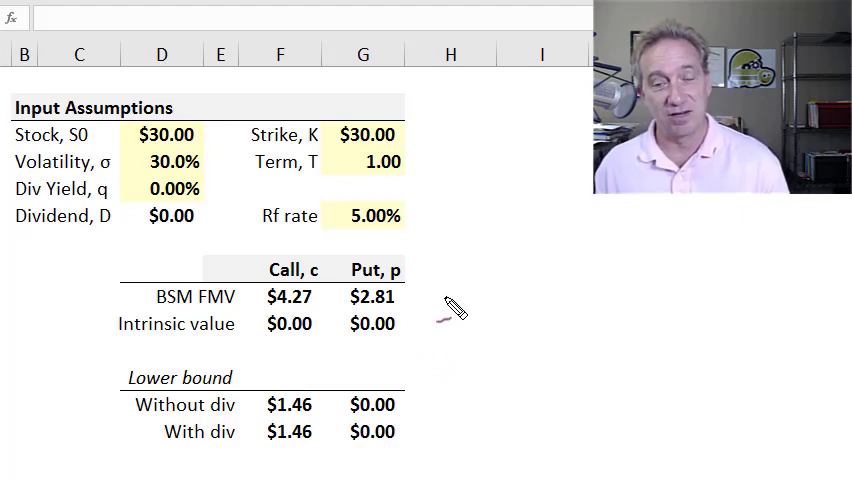
mouse_move(420, 308)
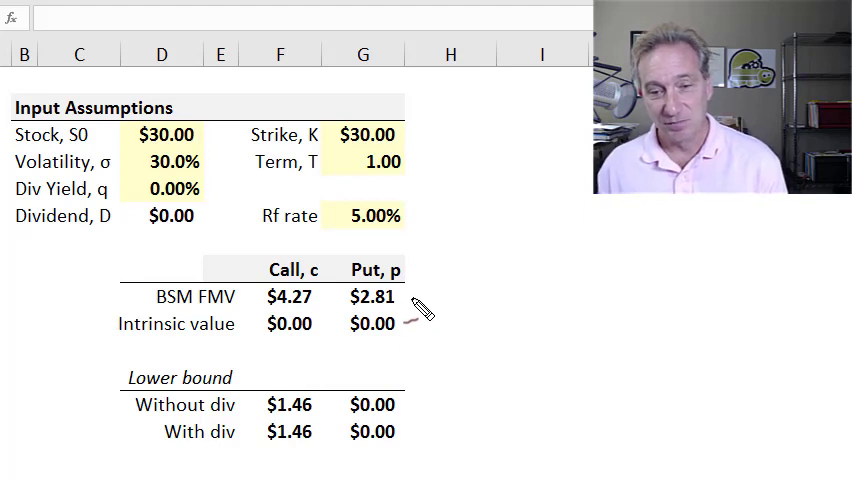
mouse_move(446, 256)
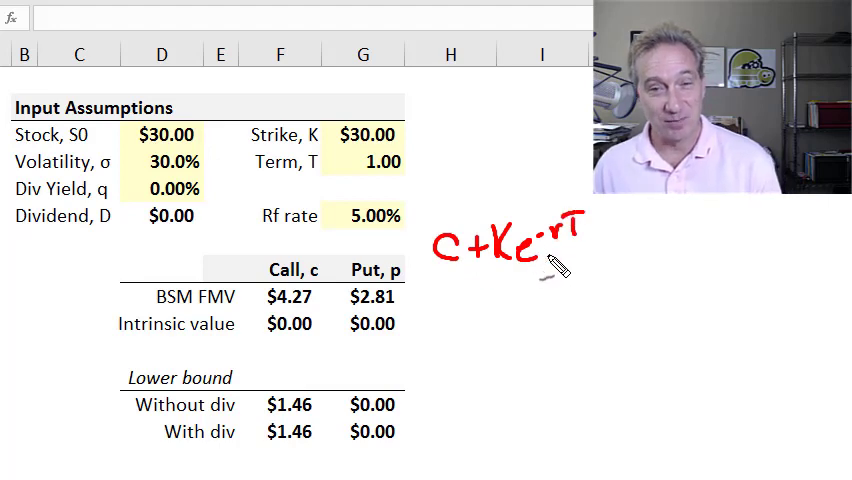
mouse_move(770, 305)
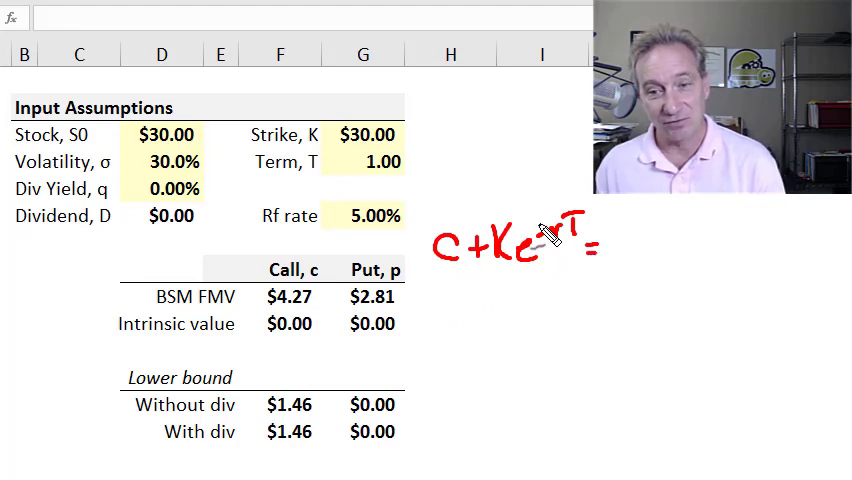
Handwrite the equals sign and the put p on the right side of the parity formula
left_click_drag(595, 245, 625, 260)
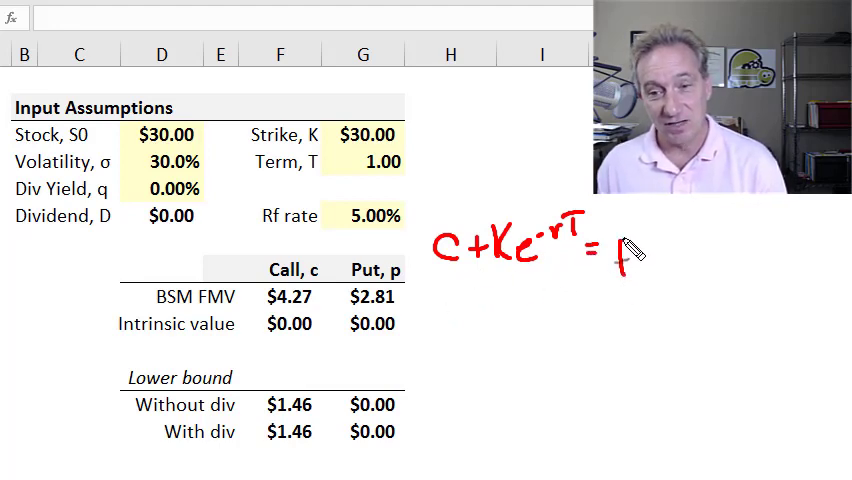
left_click_drag(620, 250, 695, 260)
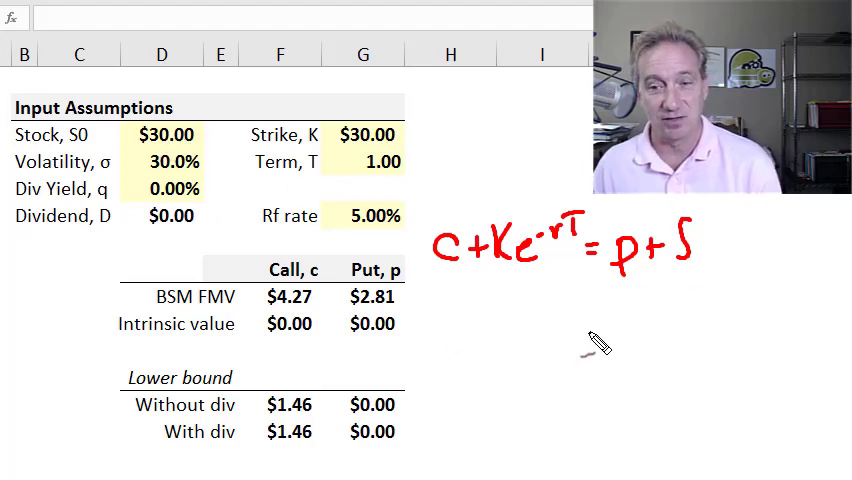
mouse_move(335, 310)
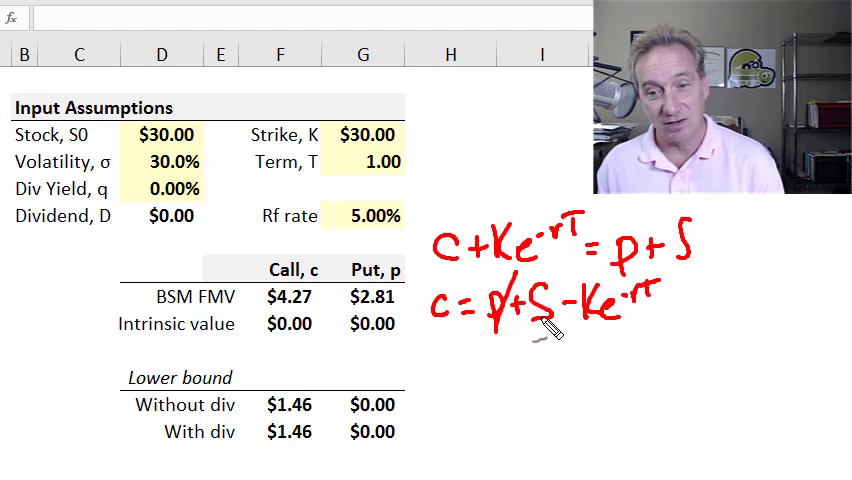
mouse_move(275, 188)
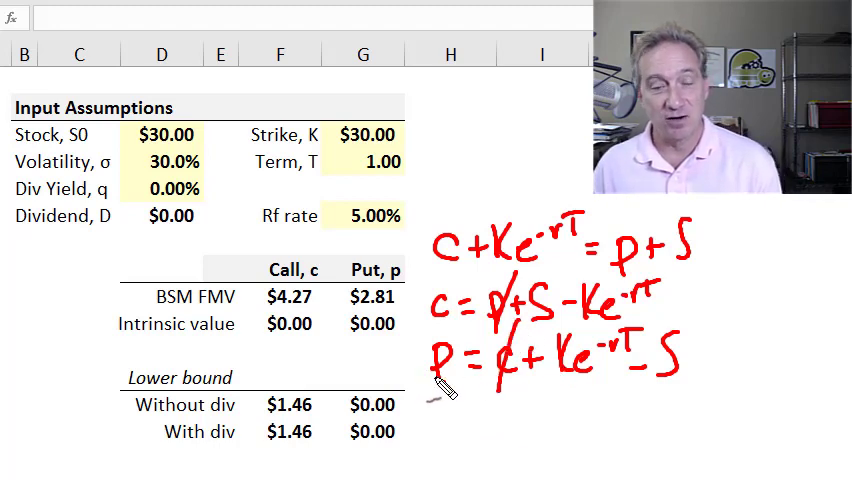
mouse_move(580, 385)
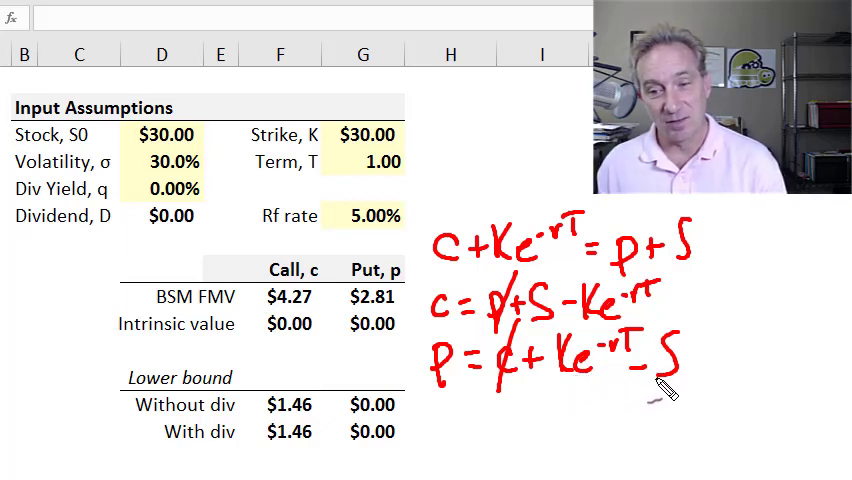
mouse_move(590, 375)
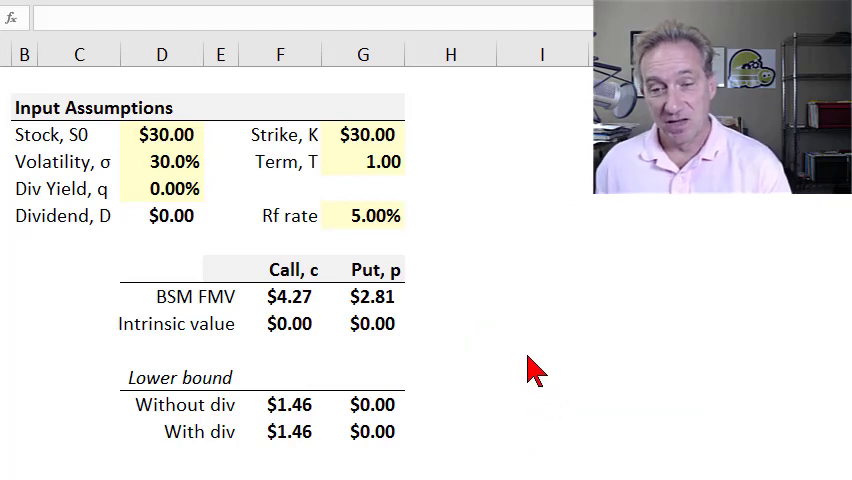
mouse_move(560, 363)
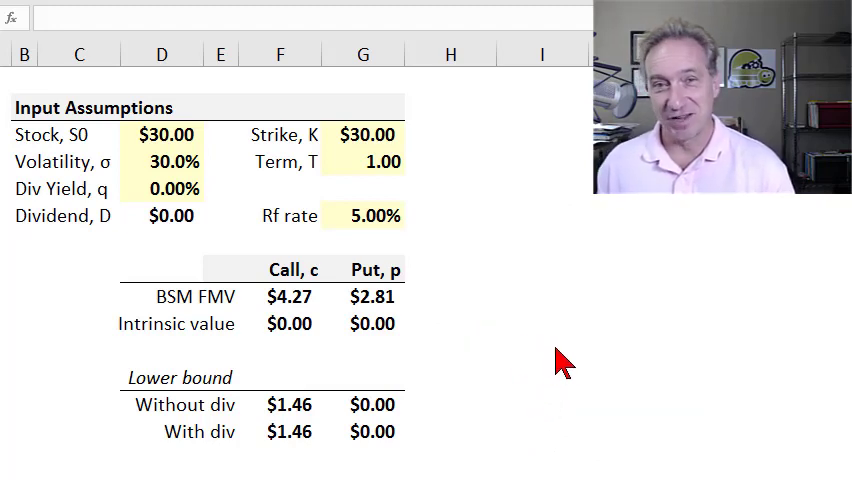
mouse_move(519, 328)
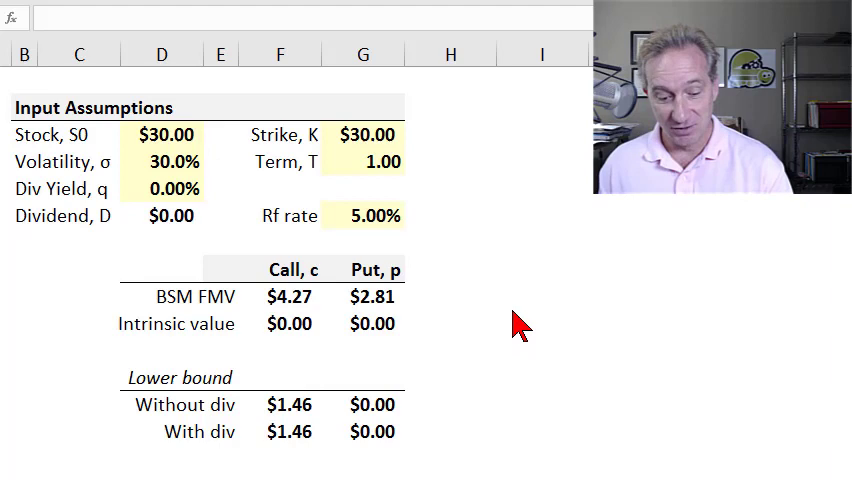
mouse_move(460, 242)
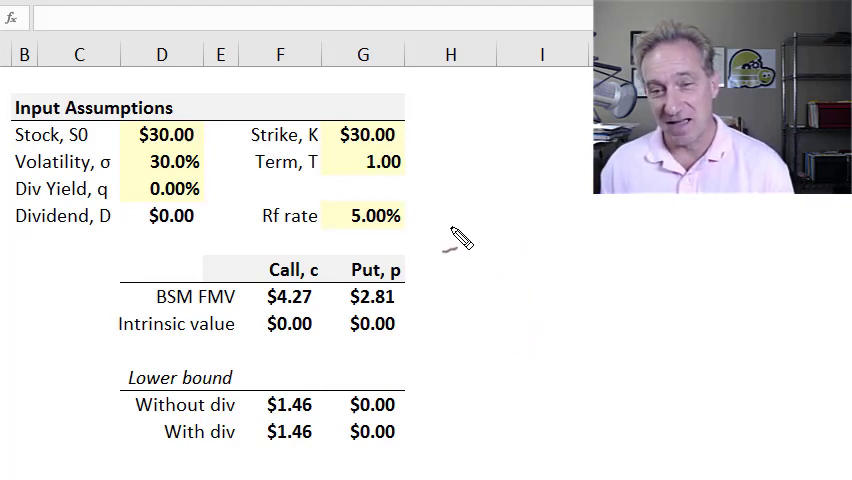
mouse_move(458, 225)
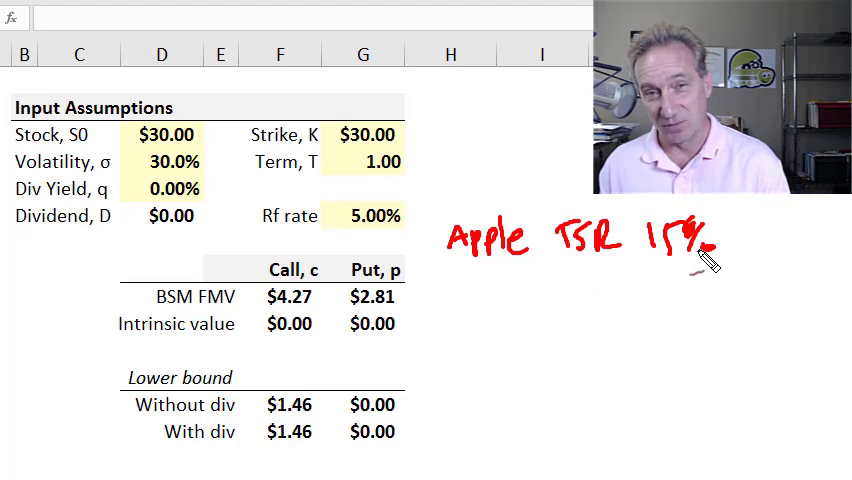
mouse_move(600, 282)
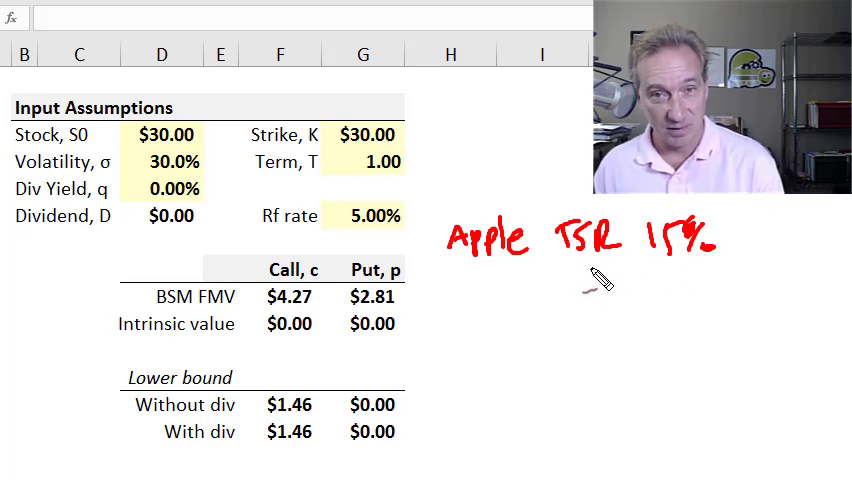
mouse_move(645, 290)
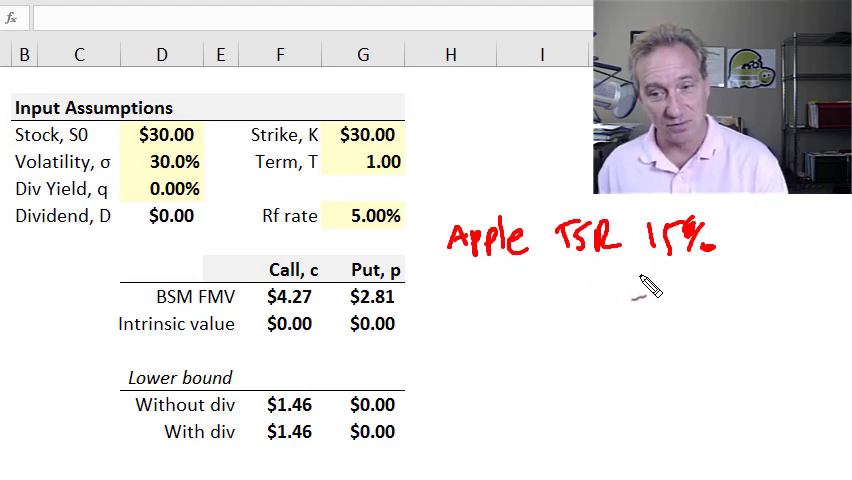
mouse_move(588, 283)
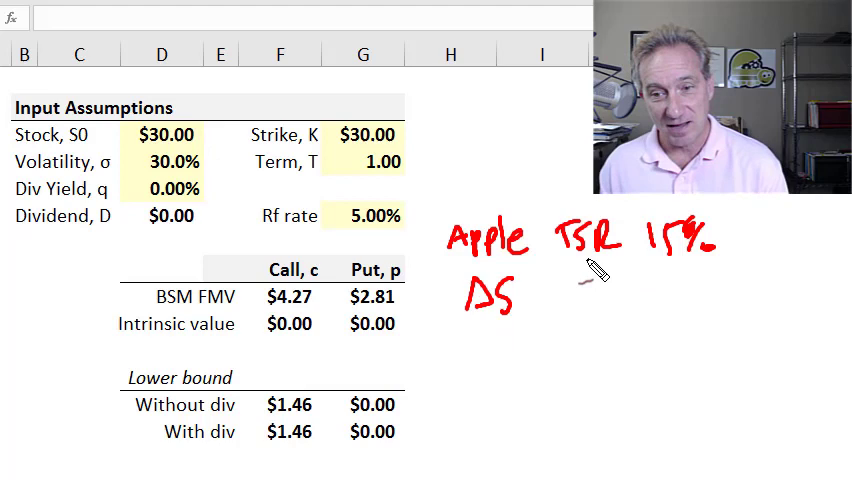
mouse_move(700, 283)
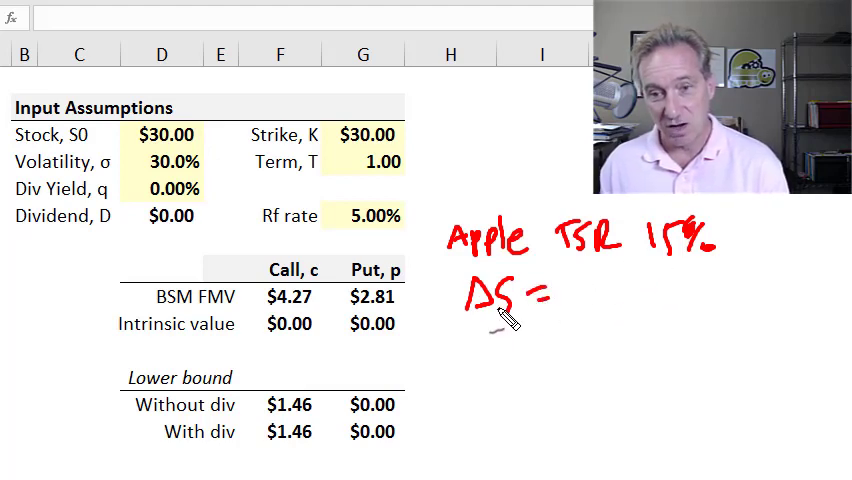
left_click_drag(560, 295, 615, 295)
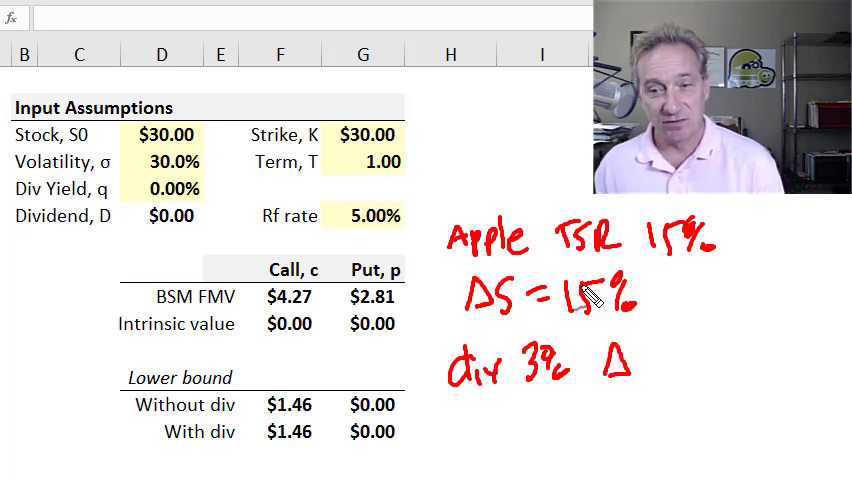
mouse_move(680, 265)
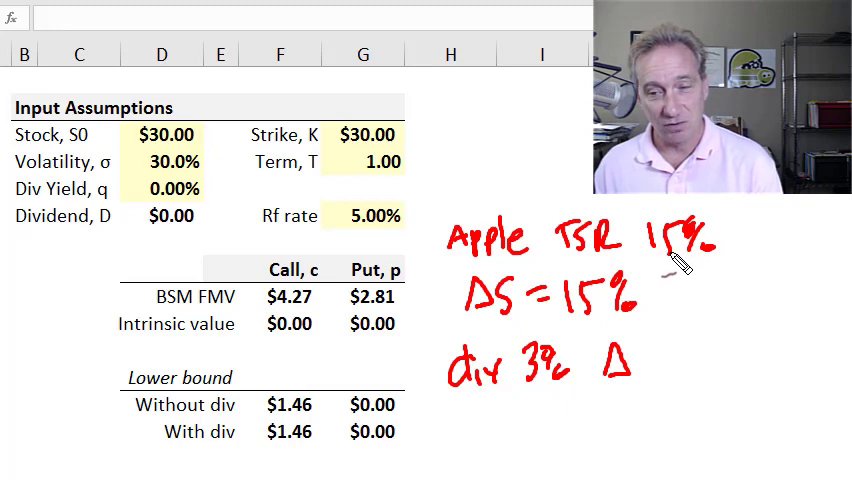
mouse_move(530, 375)
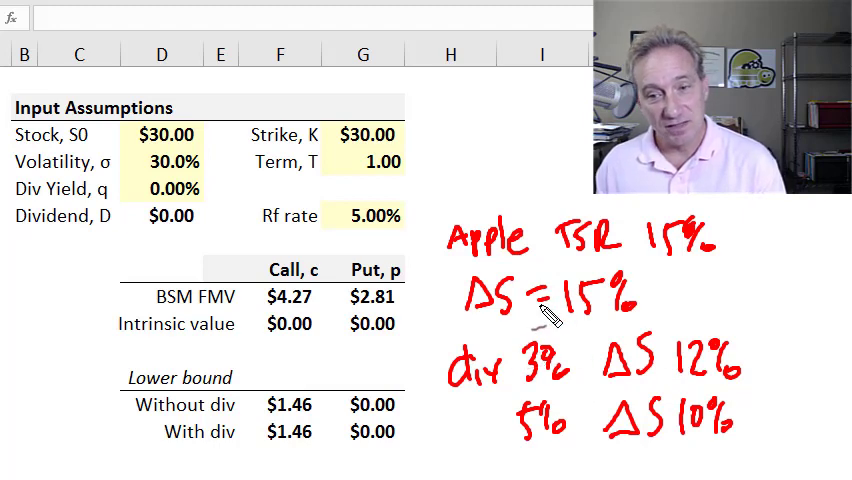
mouse_move(668, 375)
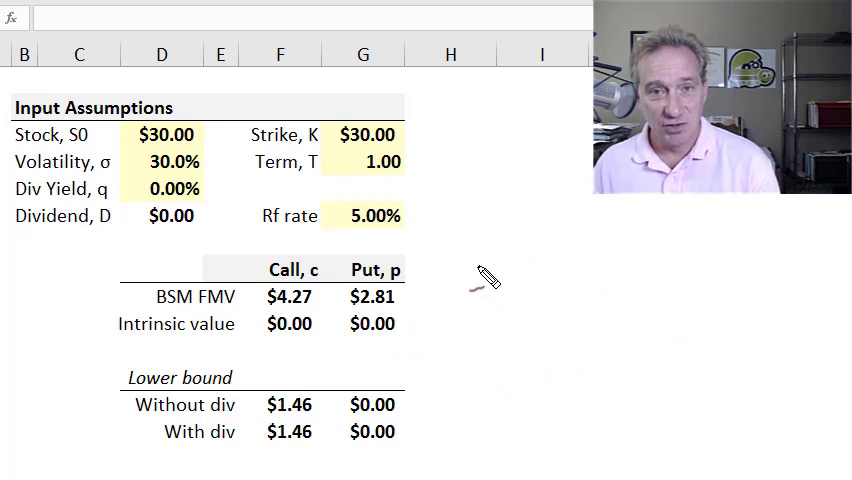
mouse_move(452, 292)
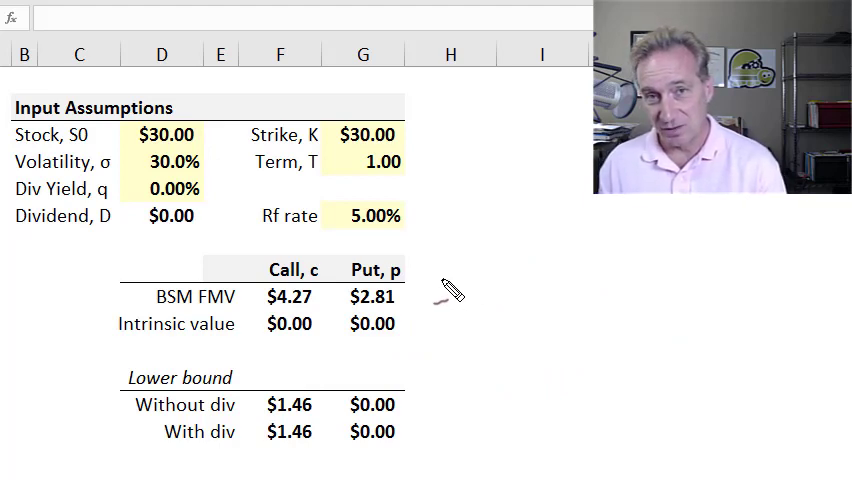
mouse_move(505, 275)
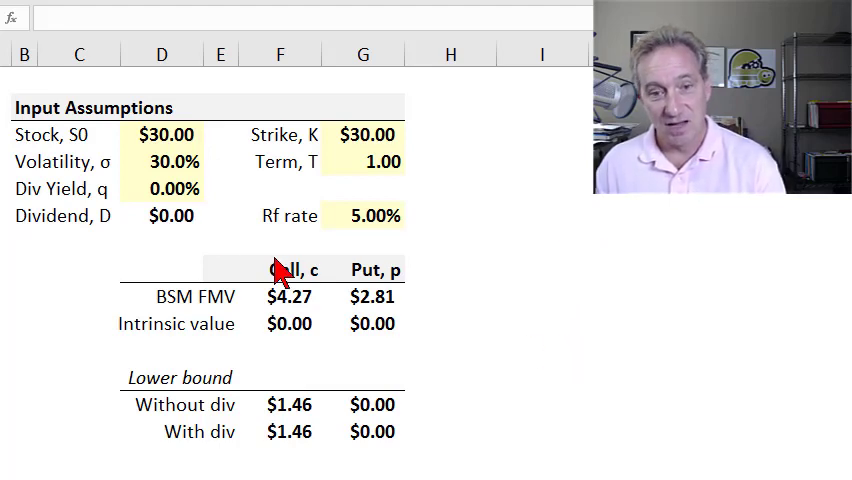
left_click(161, 188)
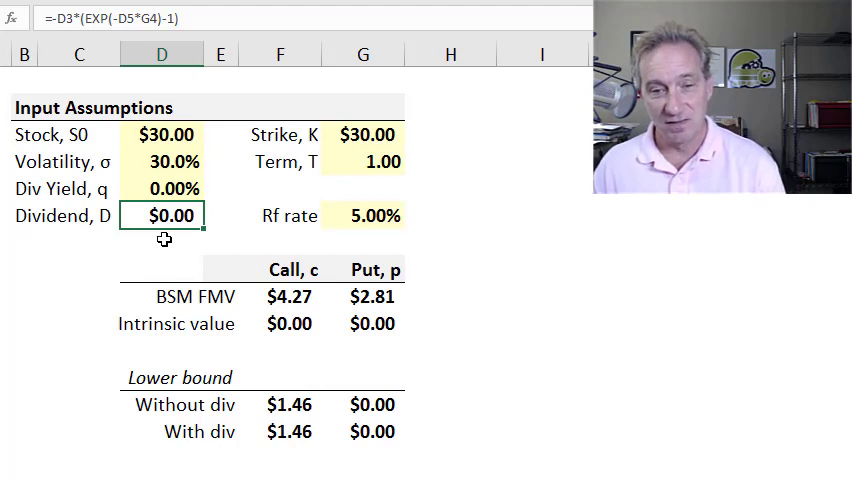
mouse_move(238, 222)
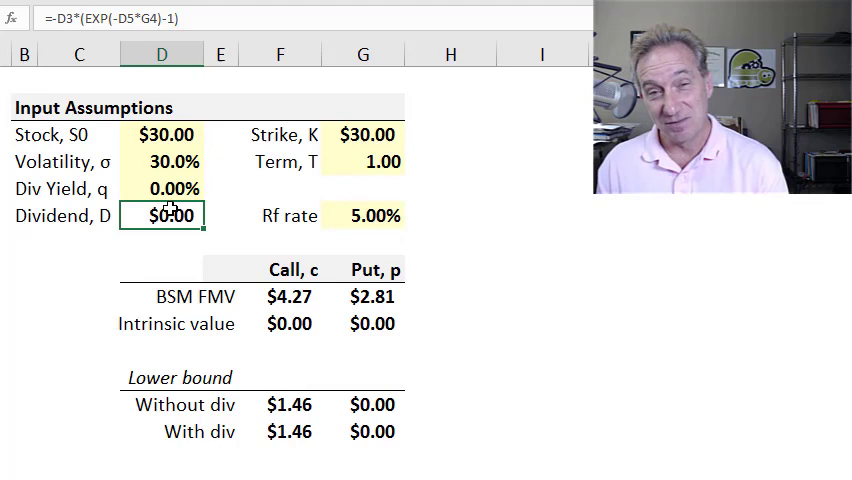
mouse_move(168, 189)
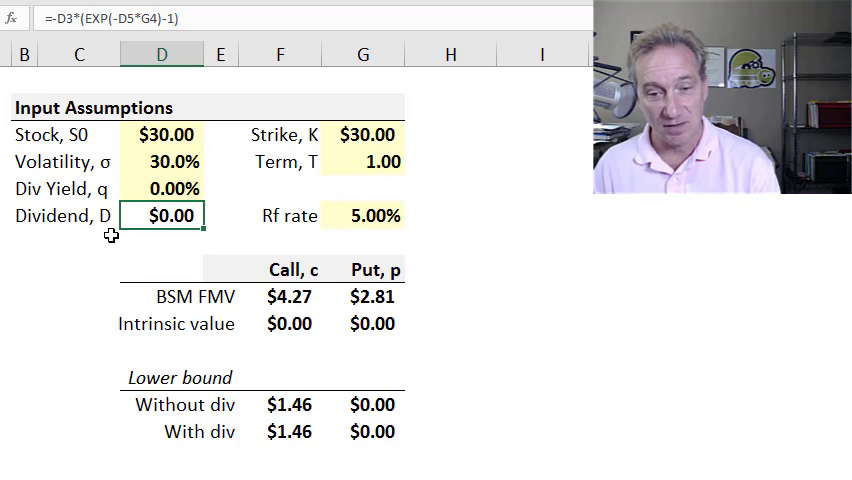
mouse_move(248, 268)
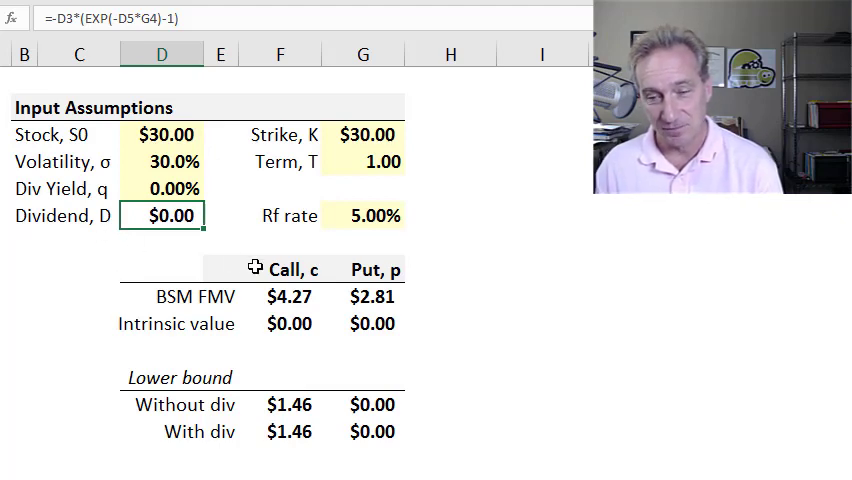
mouse_move(458, 272)
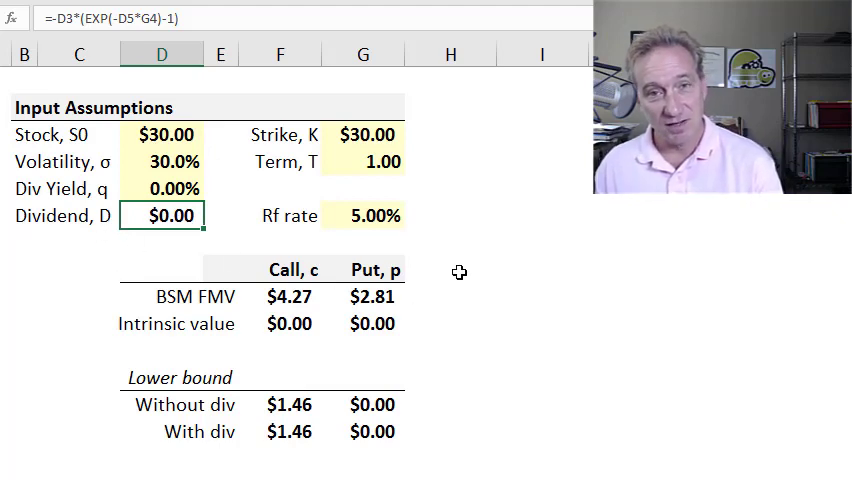
mouse_move(468, 279)
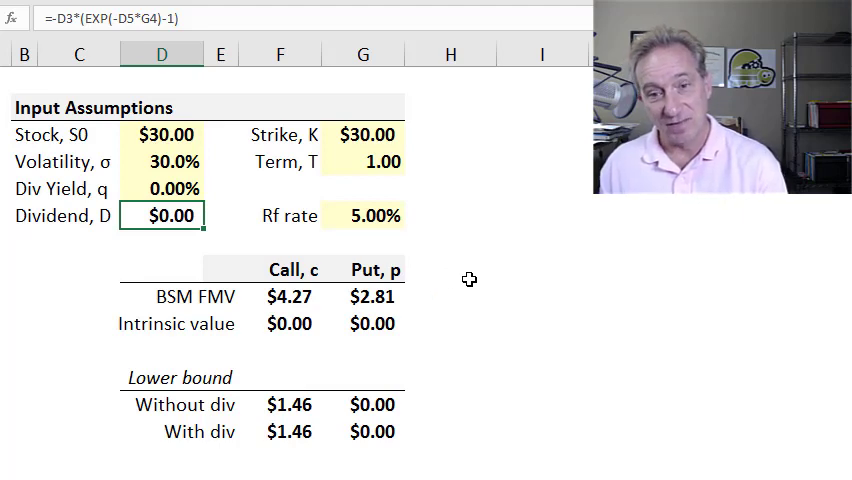
mouse_move(282, 415)
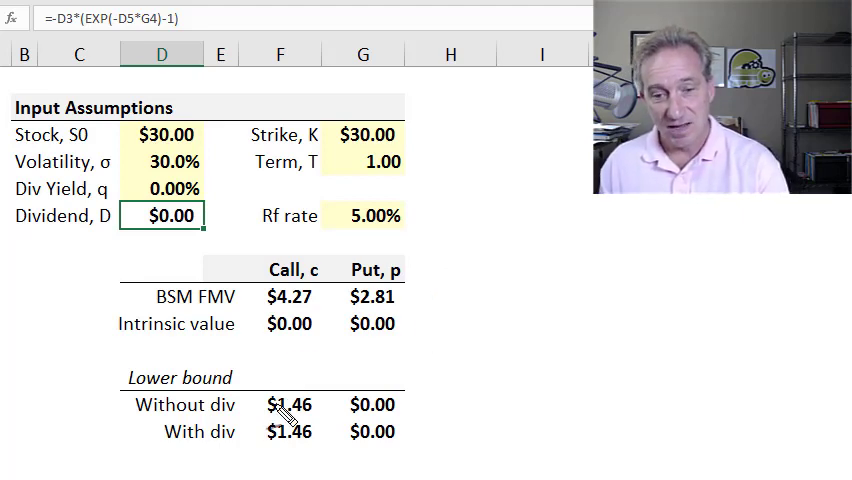
mouse_move(458, 310)
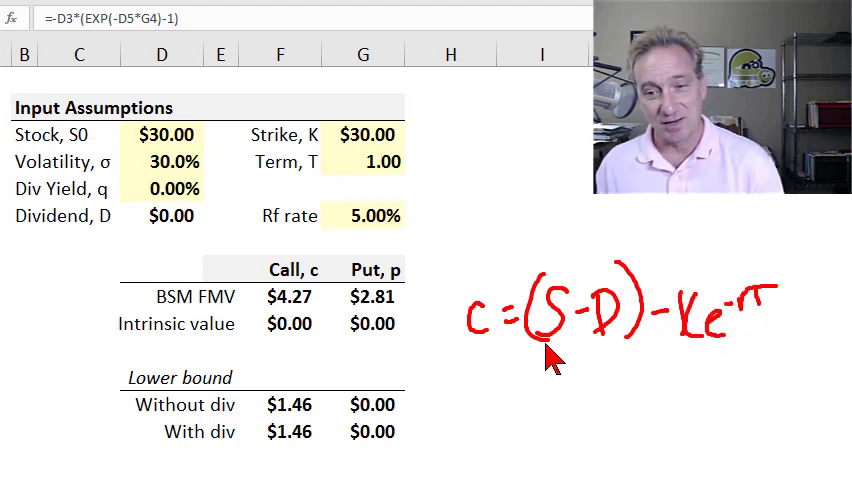
mouse_move(610, 350)
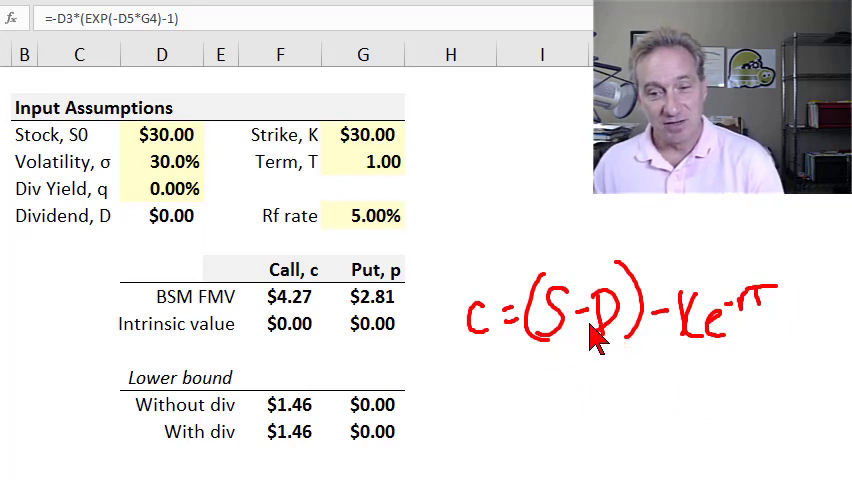
mouse_move(750, 345)
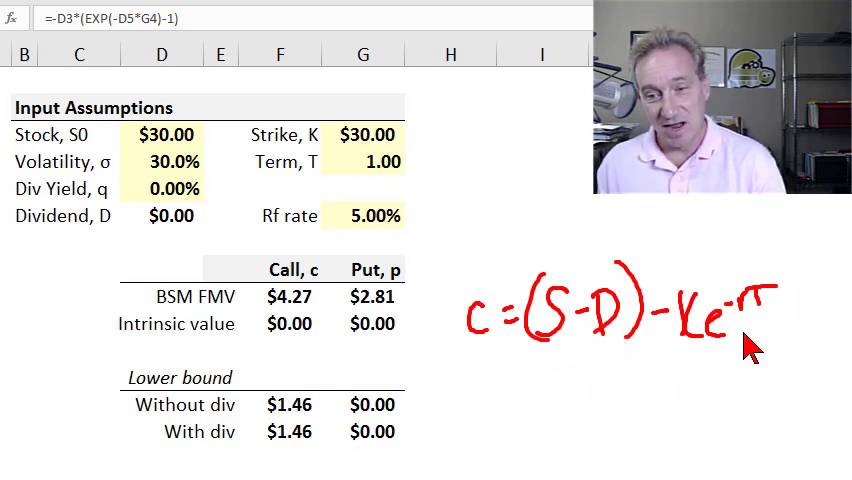
mouse_move(305, 455)
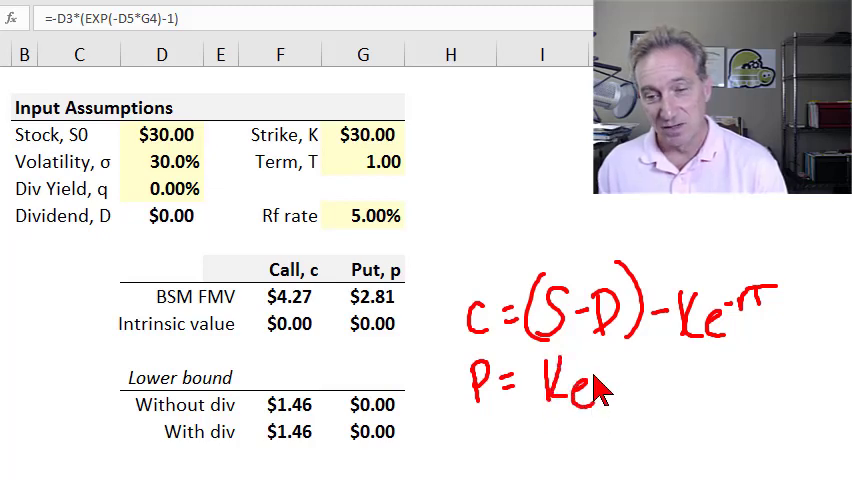
mouse_move(608, 420)
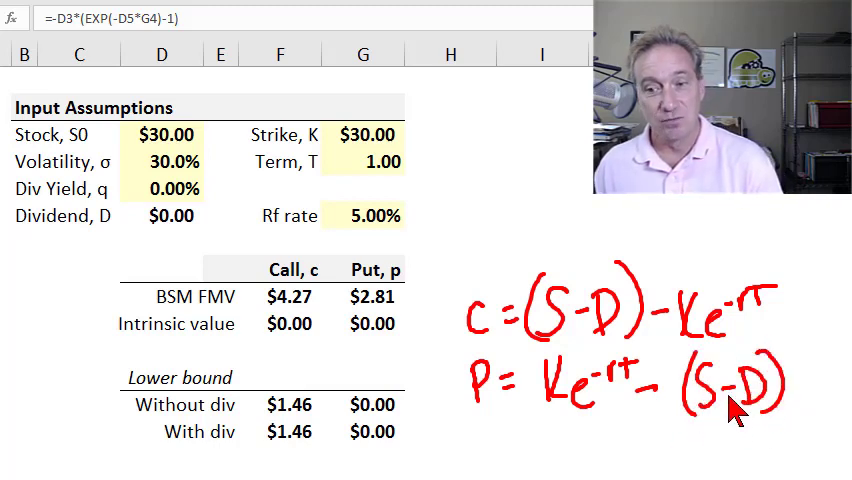
mouse_move(668, 430)
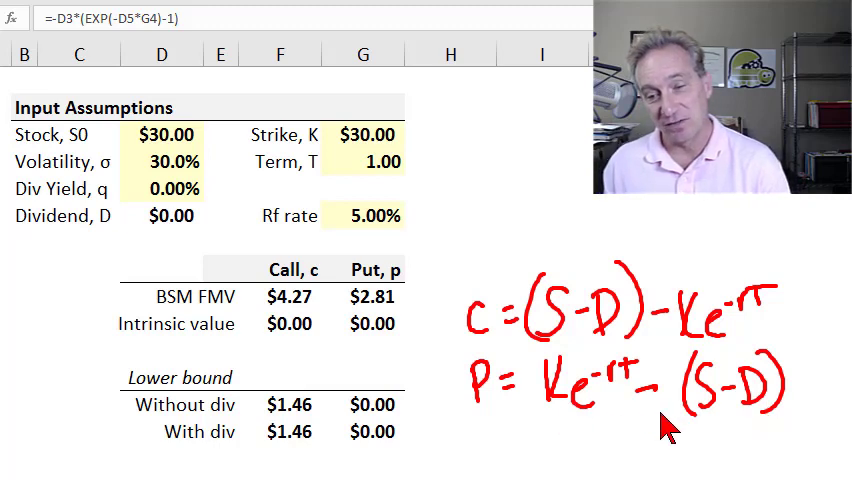
mouse_move(757, 437)
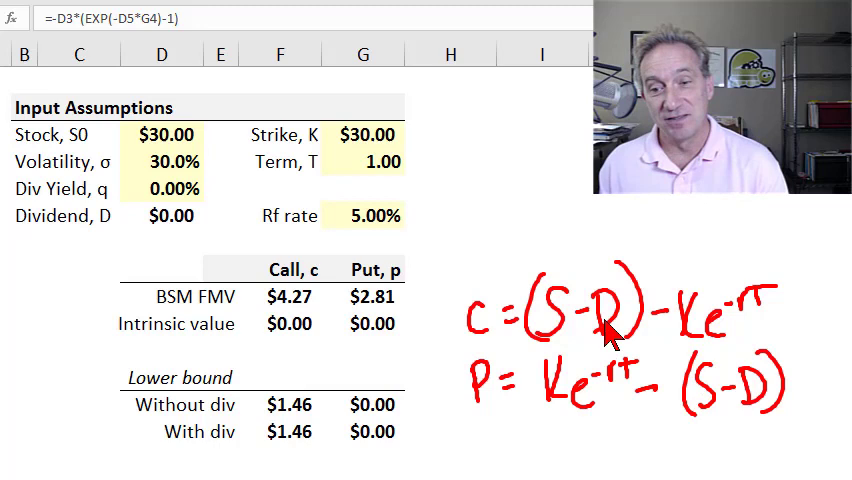
mouse_move(378, 408)
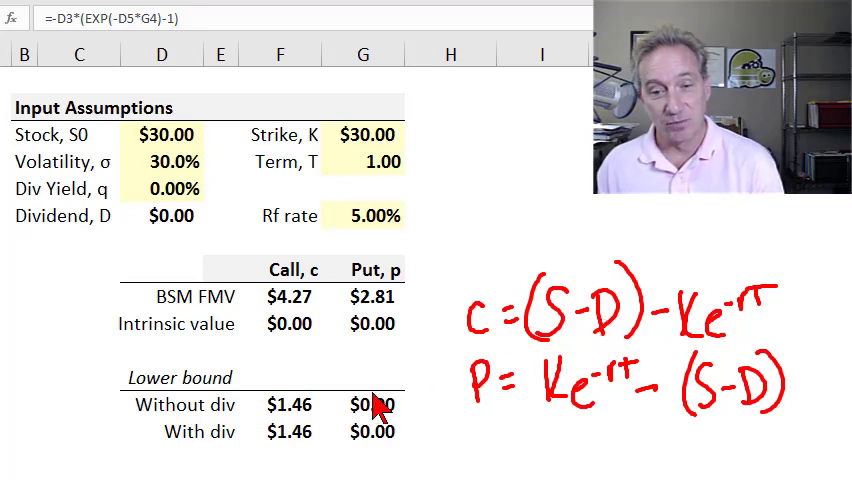
mouse_move(410, 410)
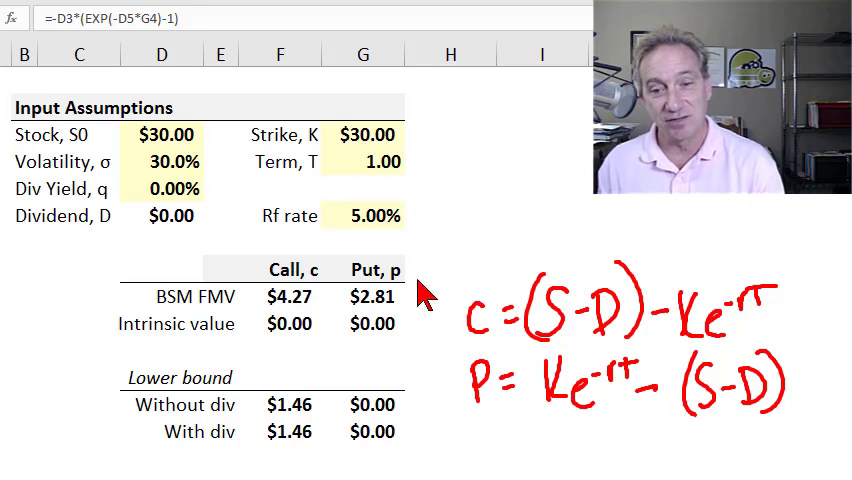
mouse_move(430, 355)
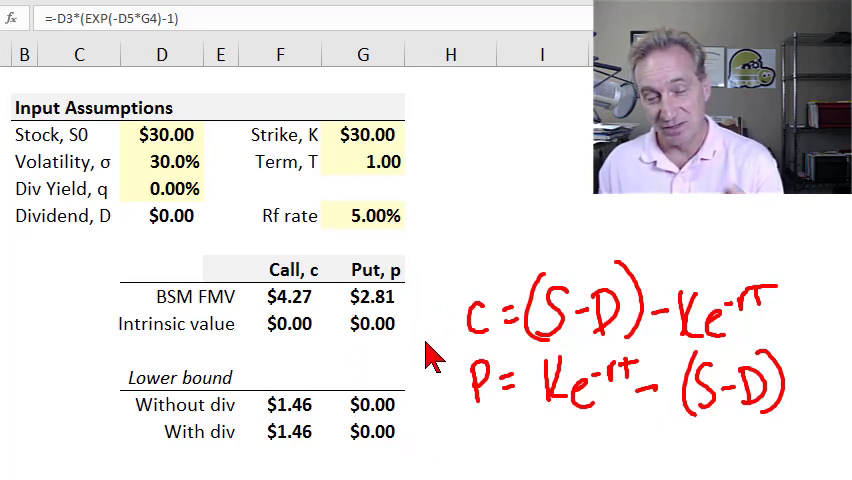
mouse_move(598, 435)
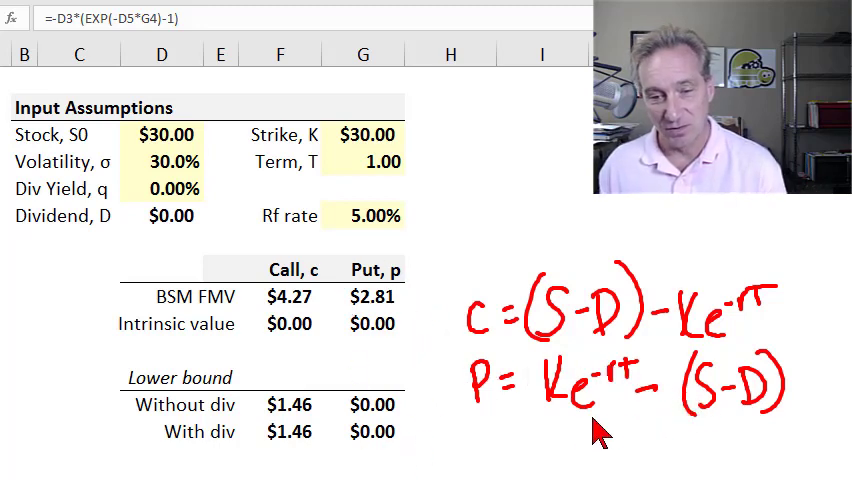
mouse_move(510, 452)
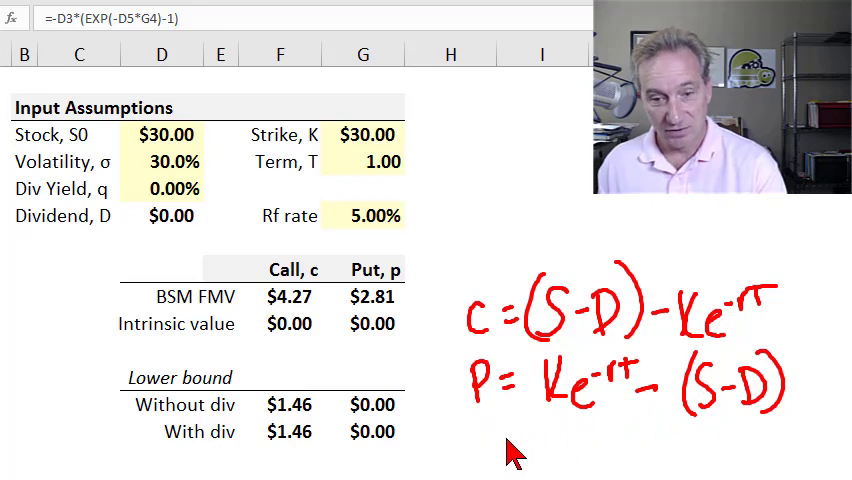
mouse_move(478, 455)
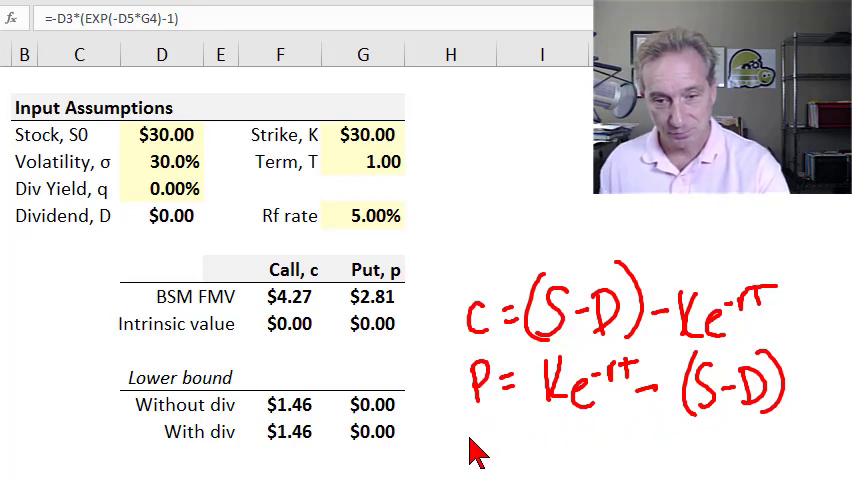
Select the with-dividend call lower-bound cell to view its formula
left_click(280, 431)
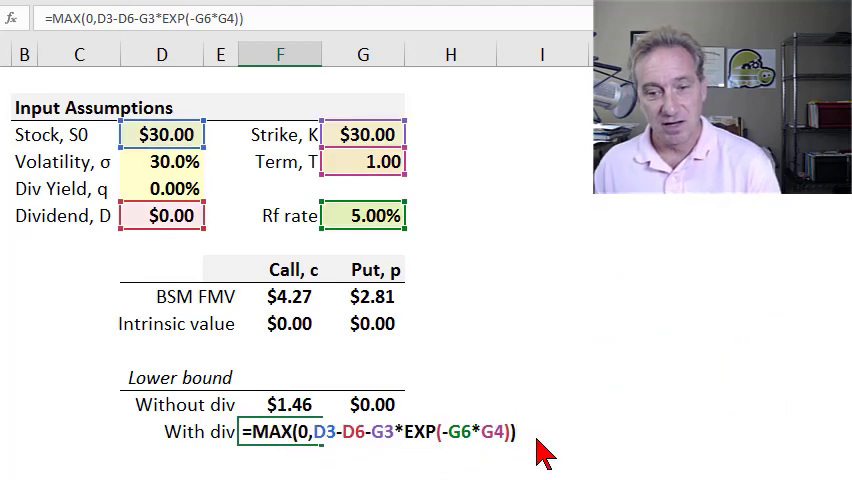
mouse_move(345, 455)
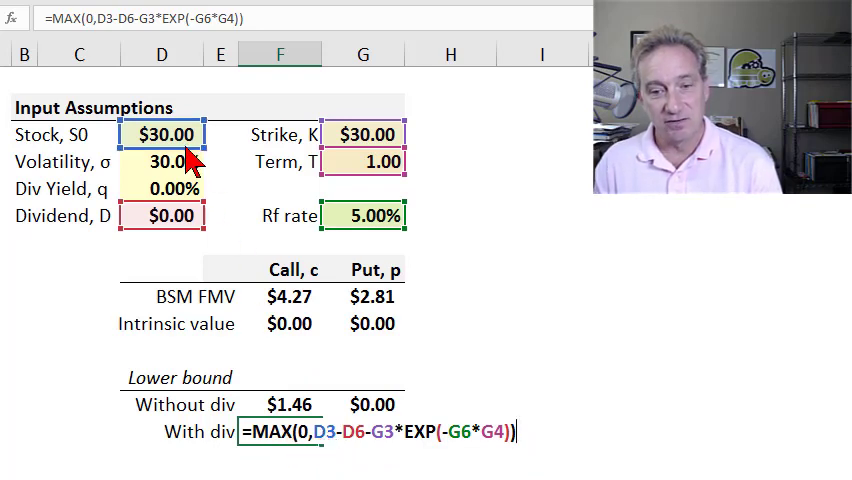
mouse_move(310, 450)
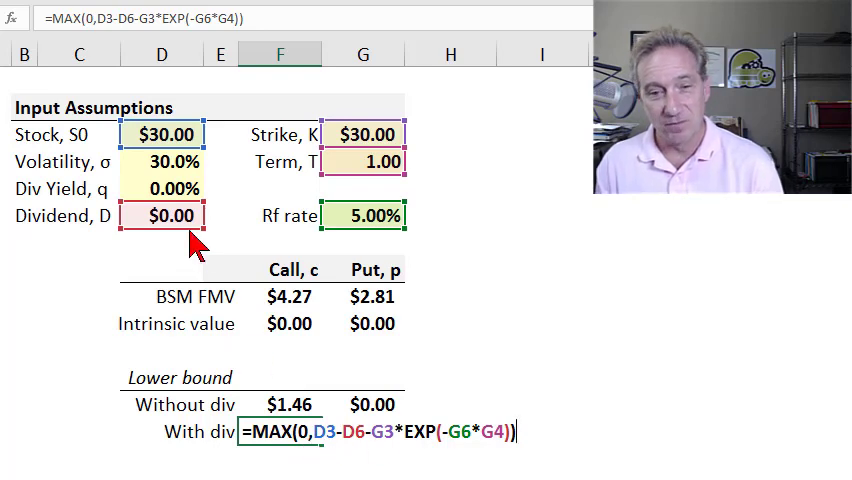
mouse_move(183, 150)
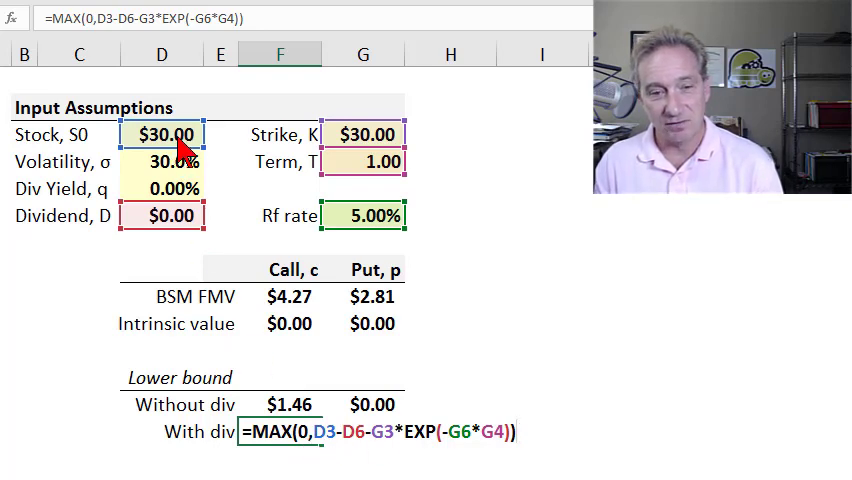
mouse_move(163, 237)
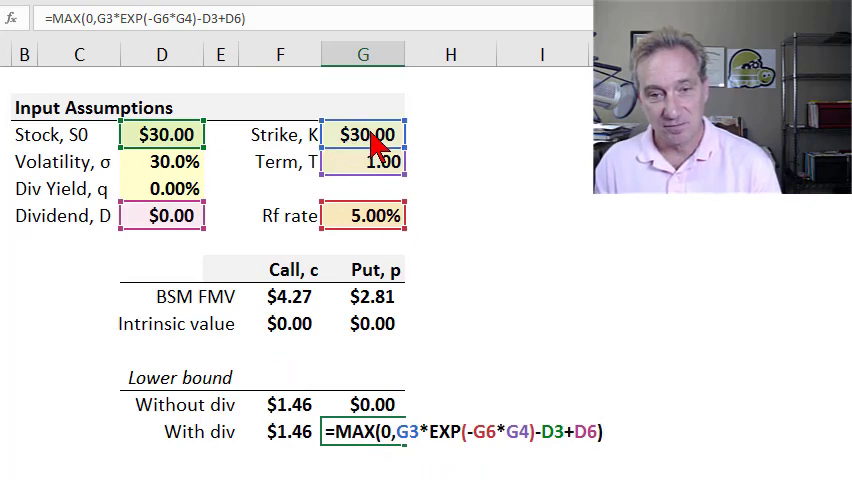
mouse_move(160, 140)
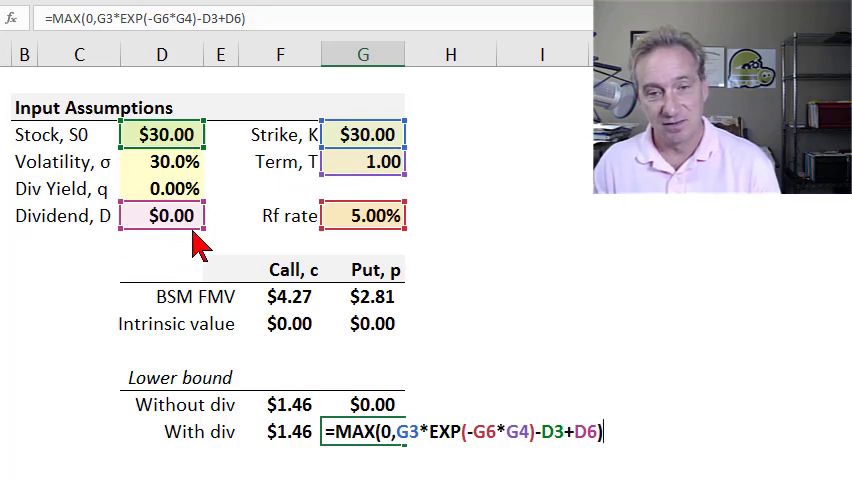
key("Return")
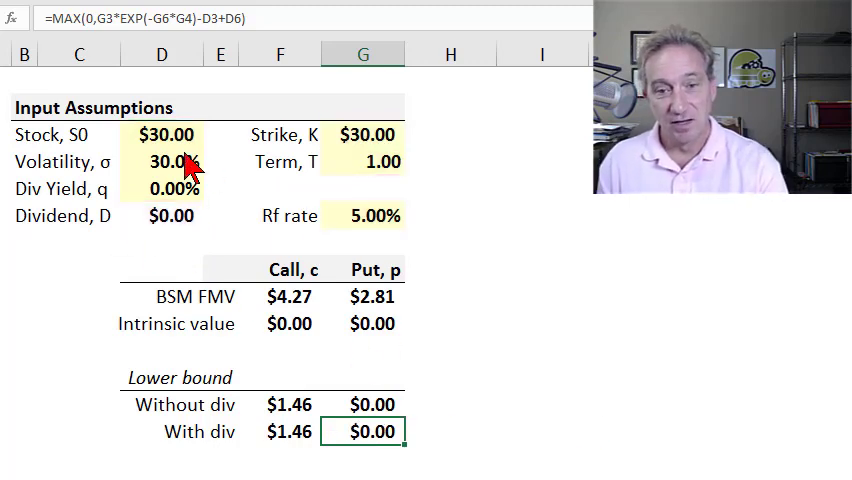
mouse_move(275, 165)
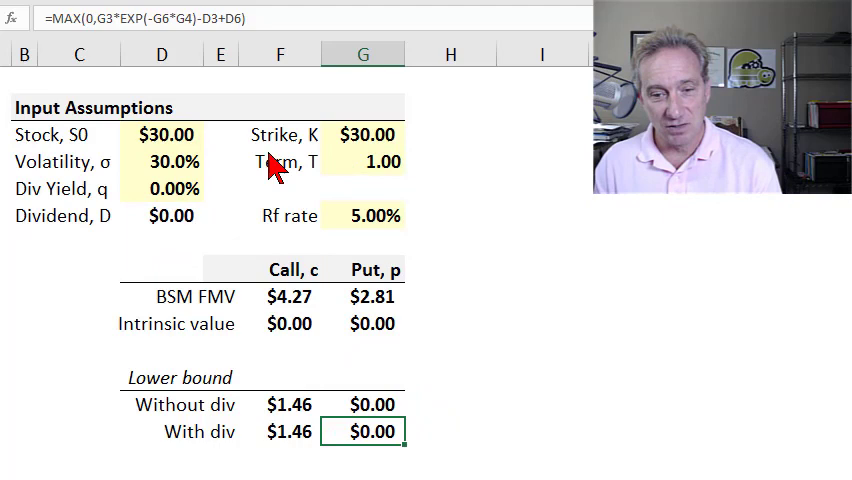
left_click(170, 188)
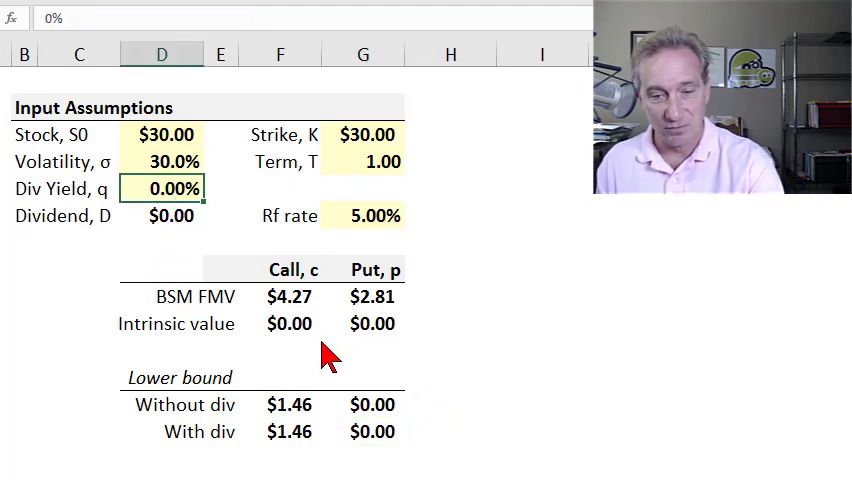
Enter a 5% dividend yield in cell D5
type("5%")
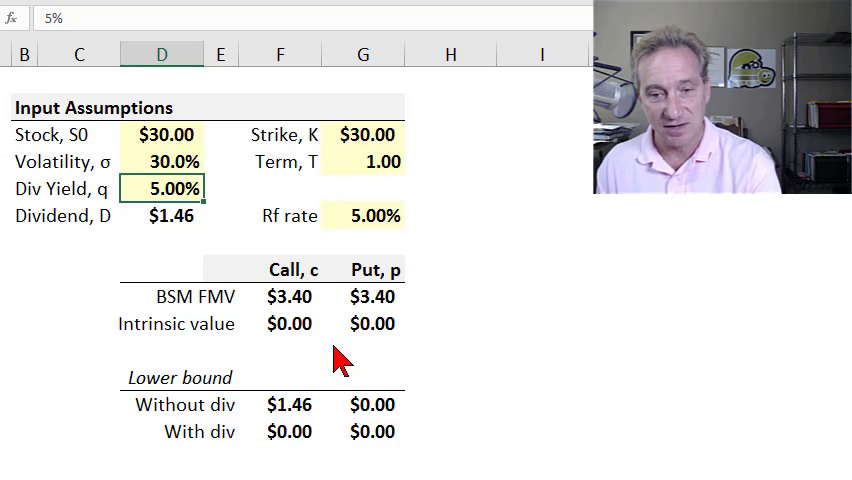
mouse_move(333, 367)
type("2")
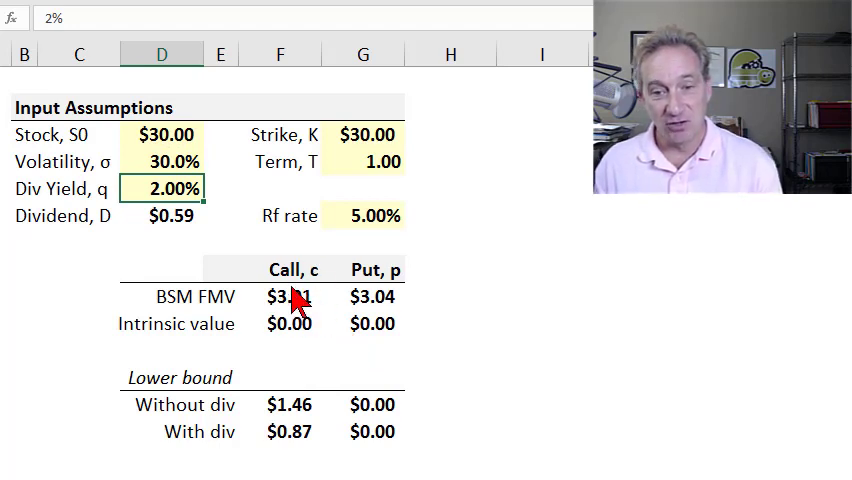
mouse_move(250, 245)
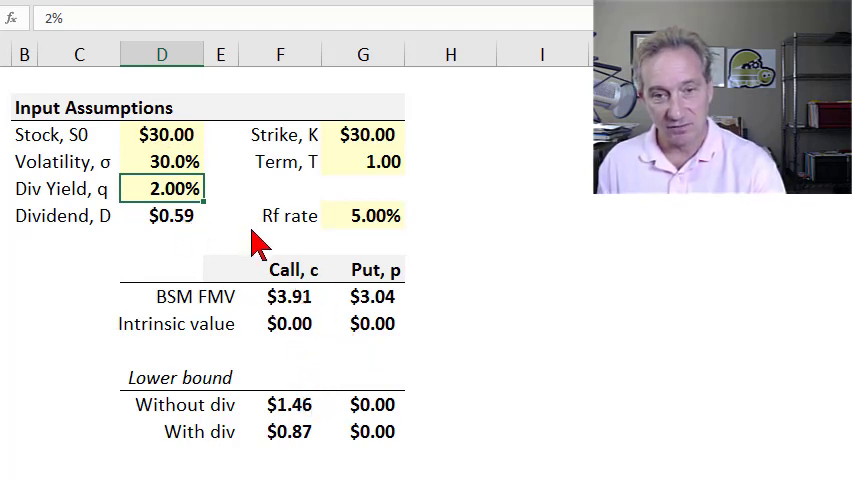
mouse_move(340, 380)
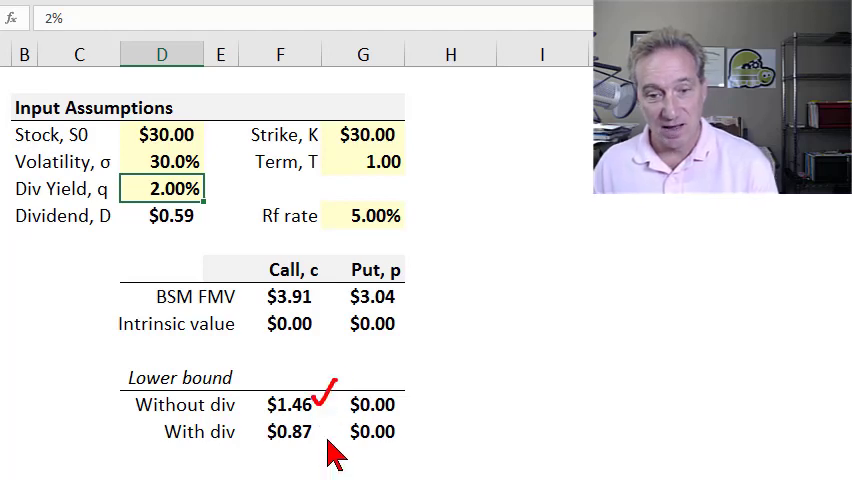
mouse_move(318, 443)
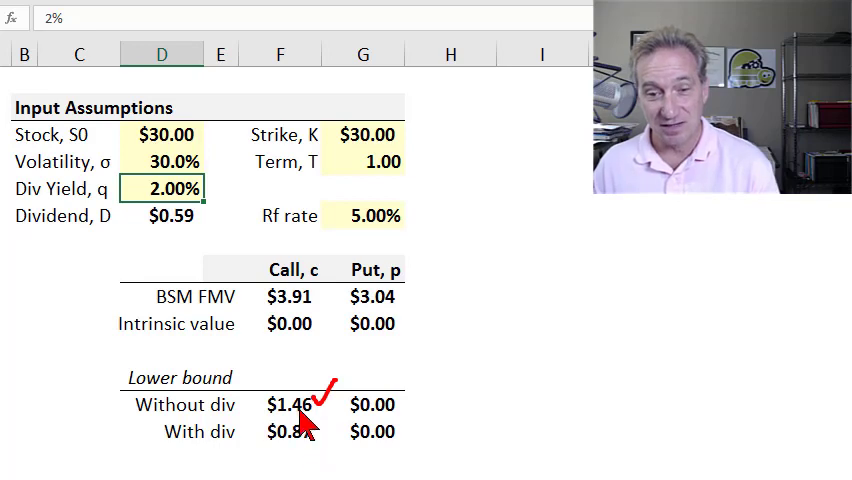
mouse_move(300, 320)
type("25")
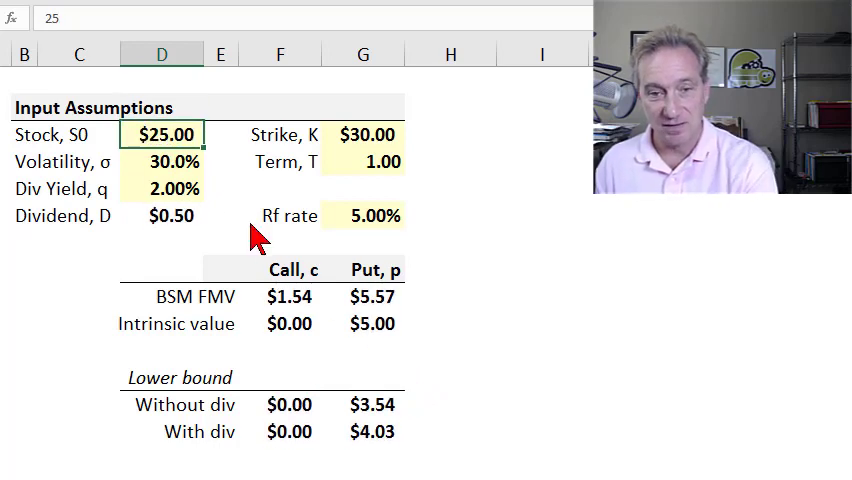
mouse_move(290, 165)
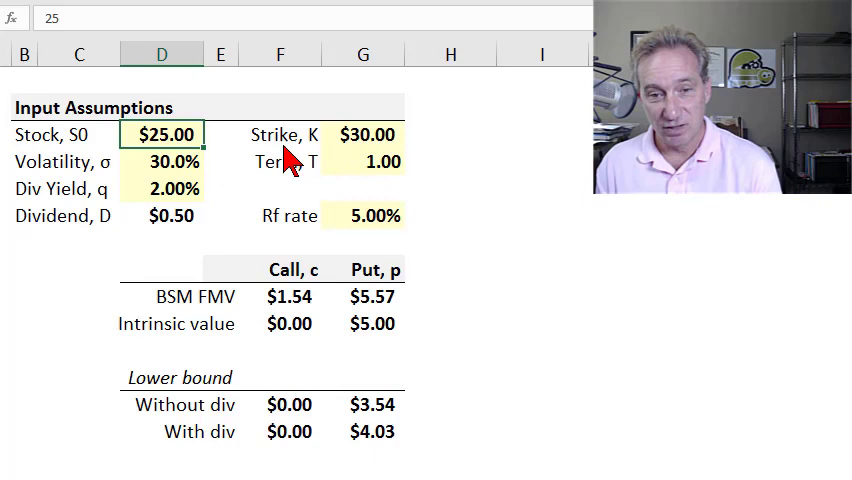
mouse_move(420, 418)
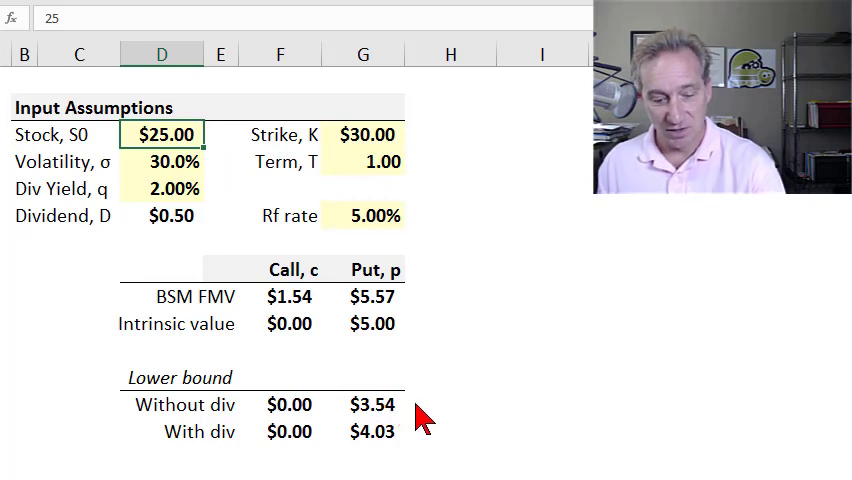
mouse_move(405, 410)
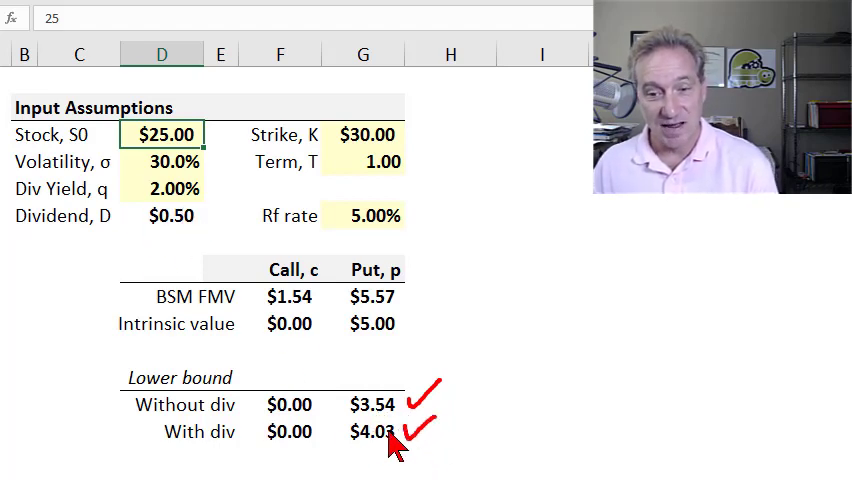
mouse_move(390, 385)
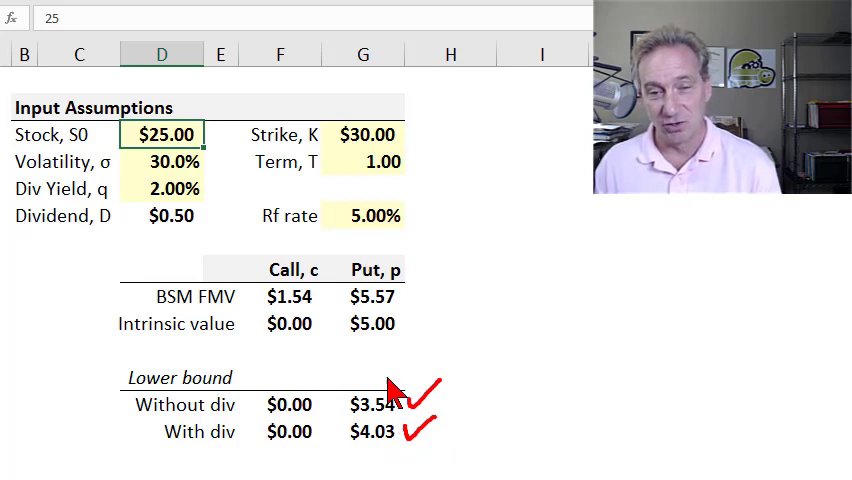
mouse_move(501, 388)
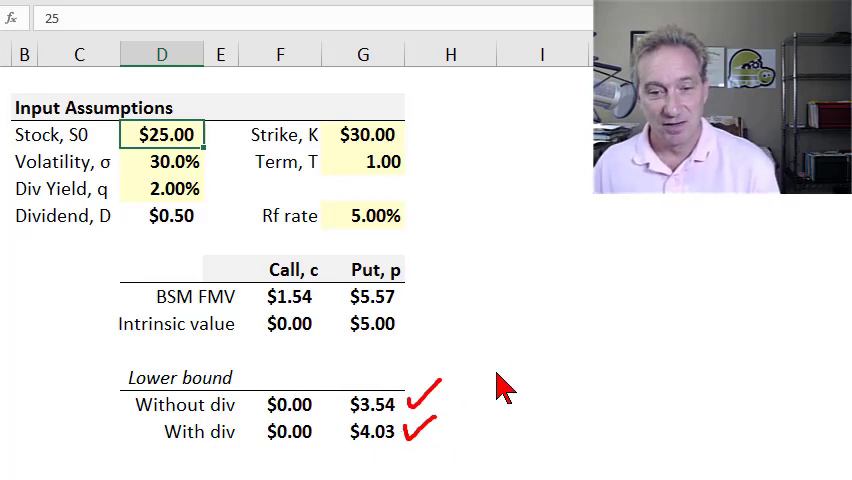
mouse_move(457, 380)
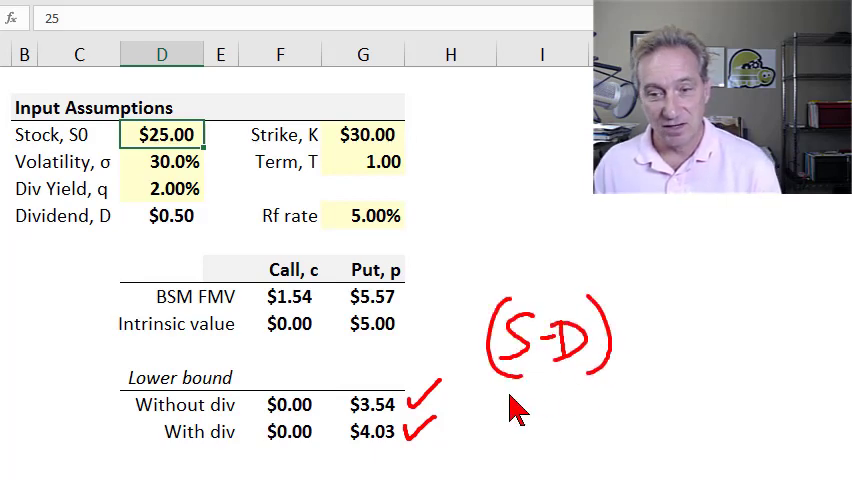
mouse_move(518, 378)
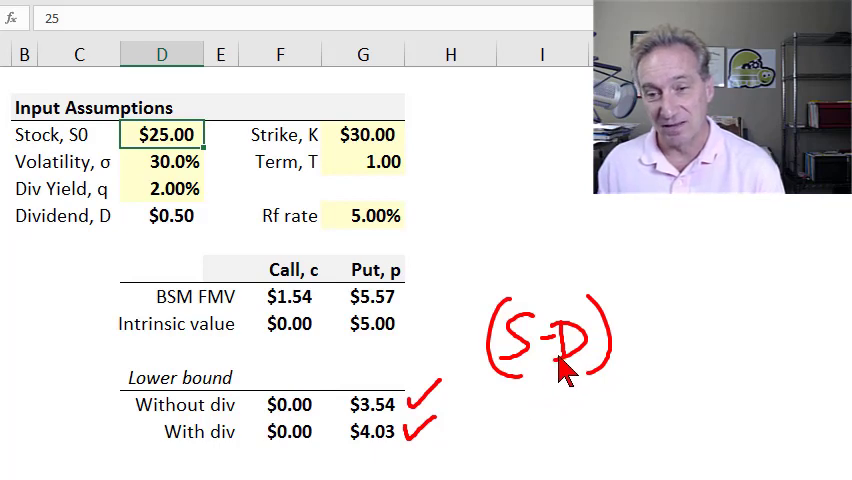
mouse_move(620, 415)
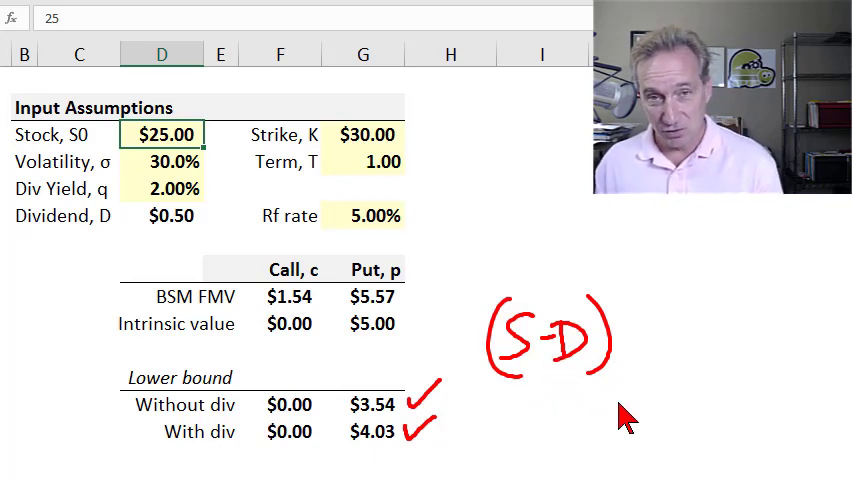